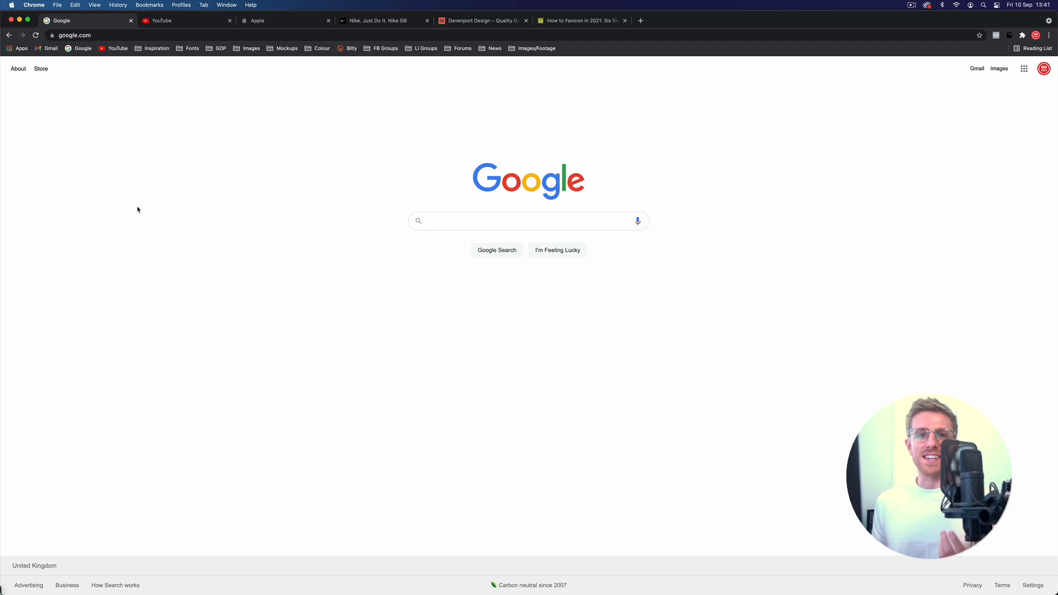
mouse_move(173, 194)
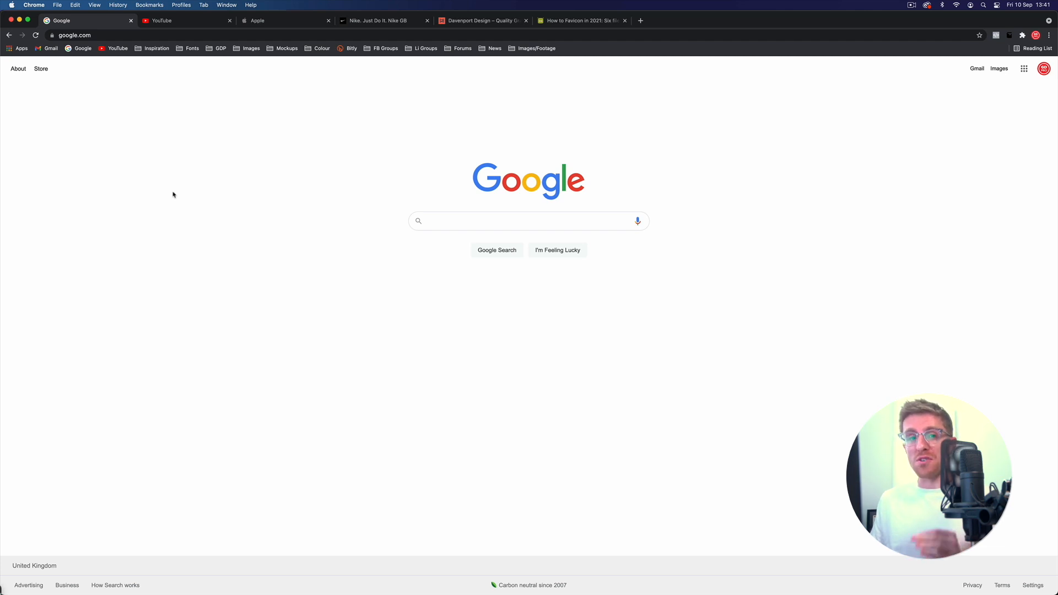
mouse_move(170, 199)
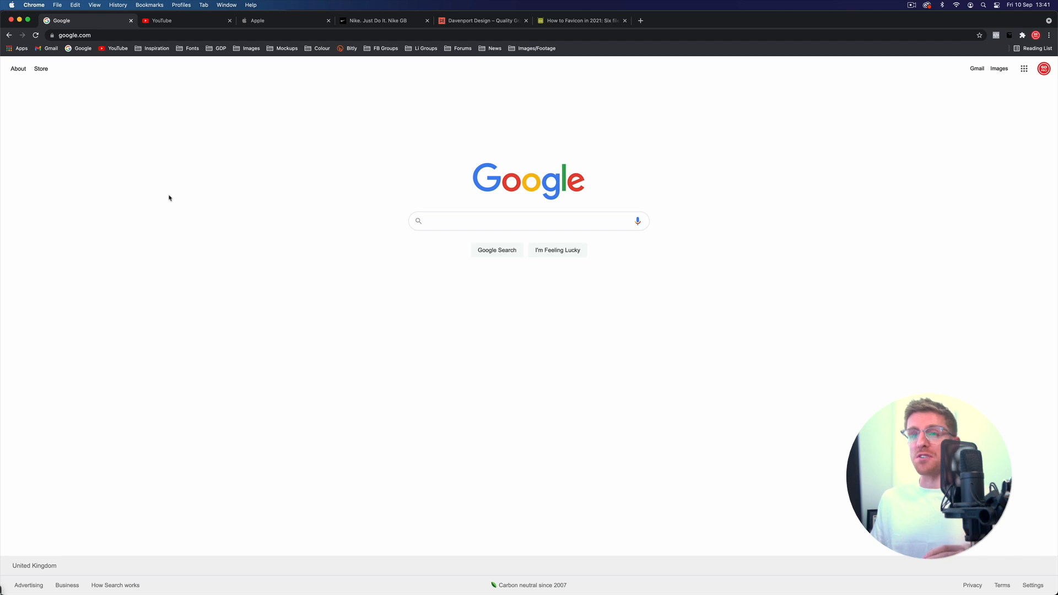
mouse_move(160, 207)
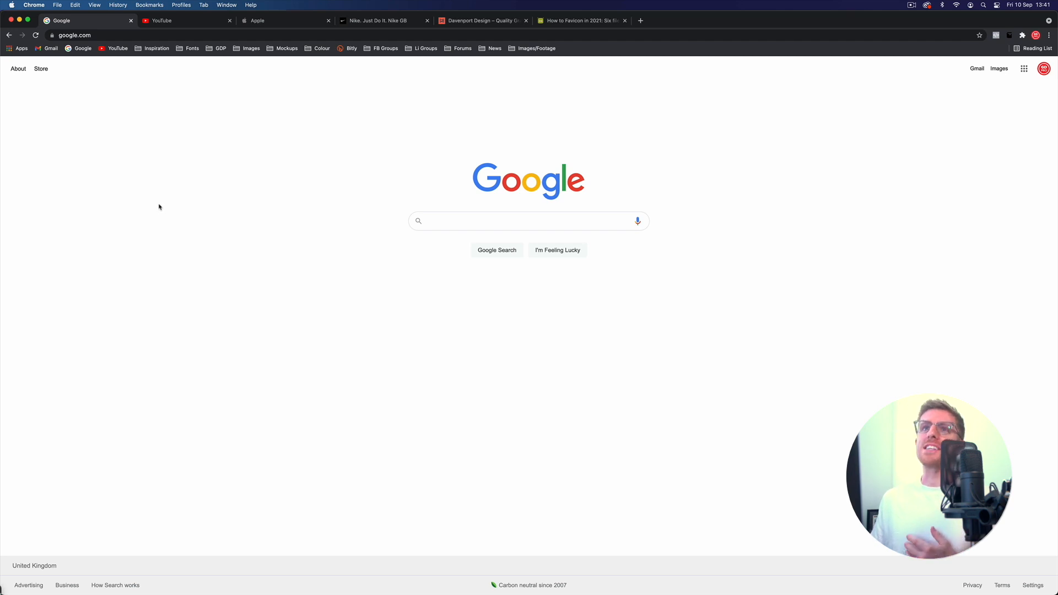
mouse_move(188, 130)
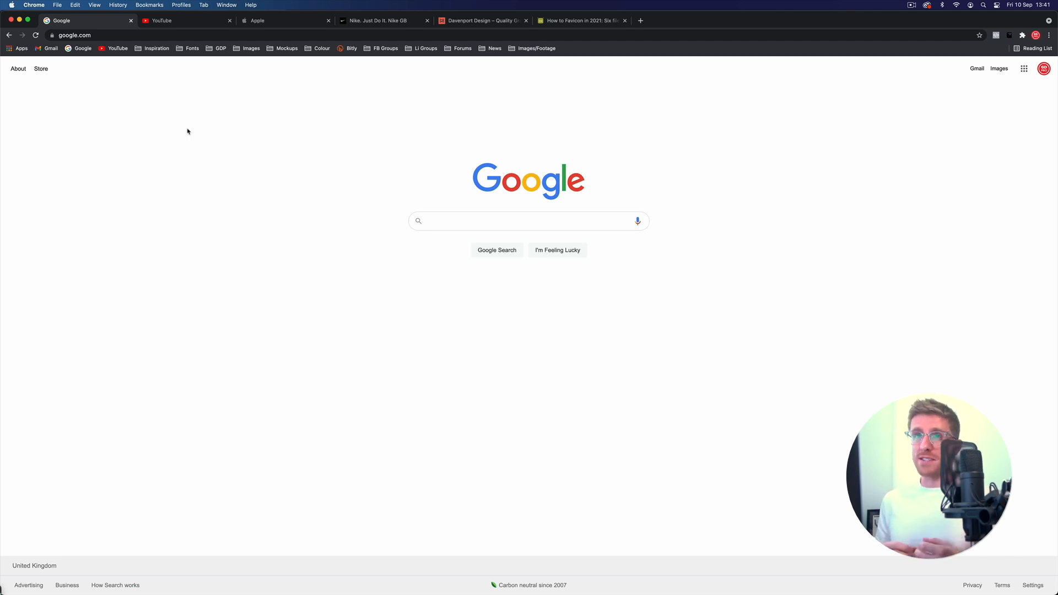
mouse_move(180, 153)
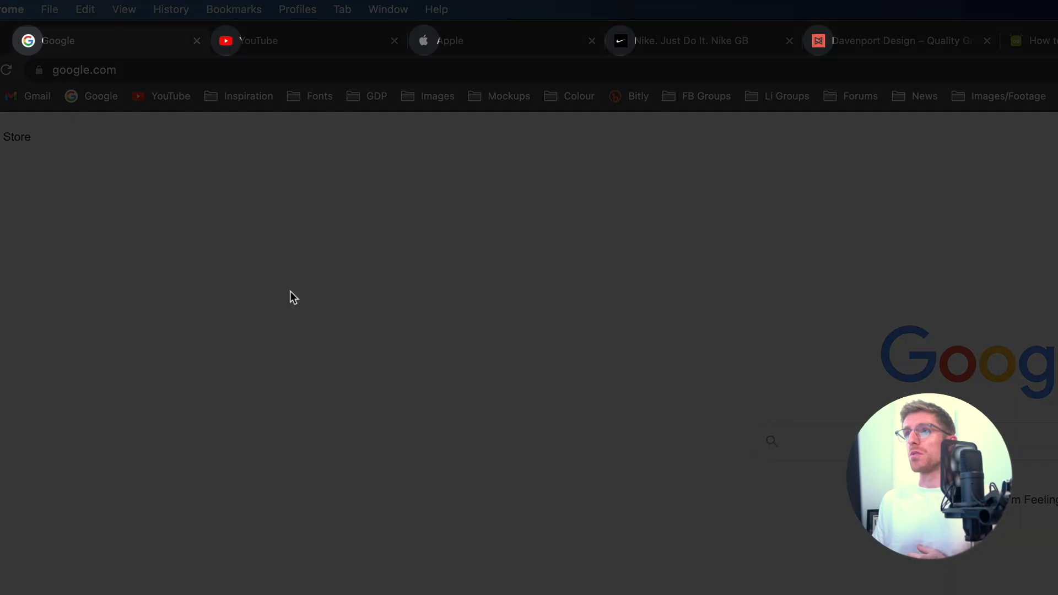
mouse_move(50, 18)
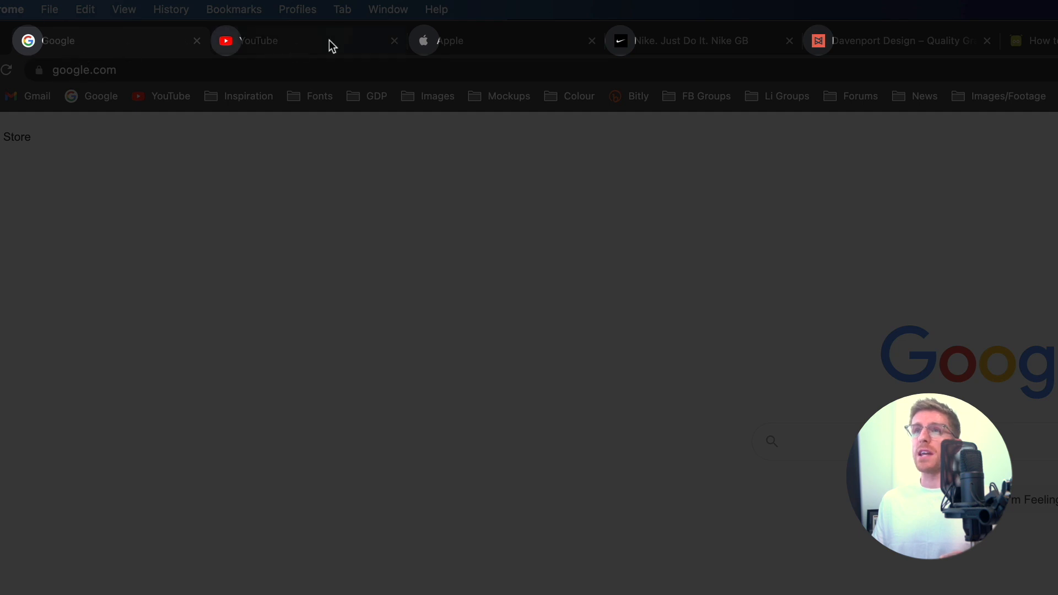
View the Apple site and its tab icon, then return to the Google page.
click(449, 40)
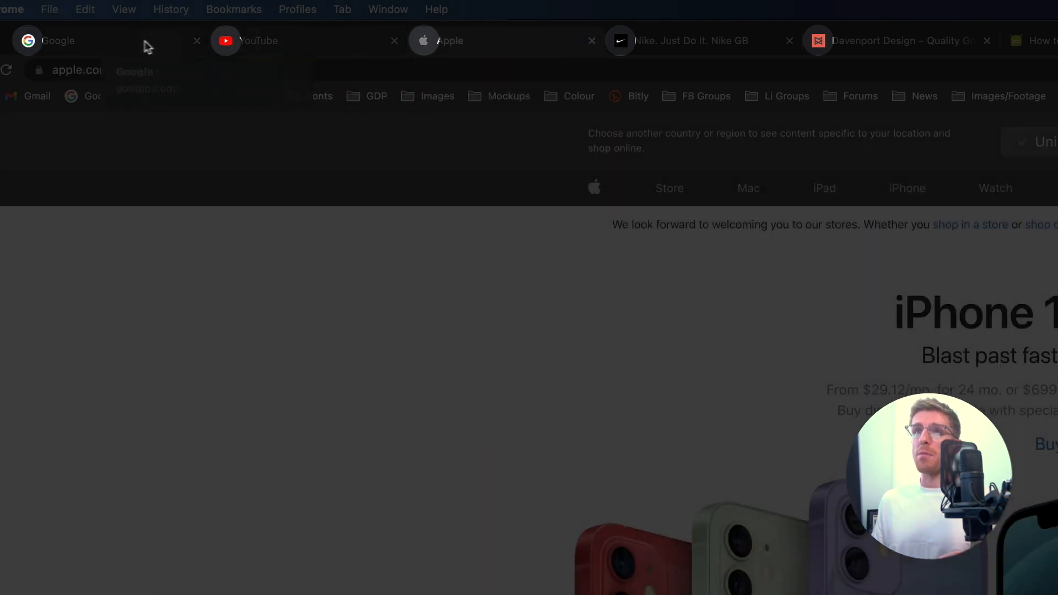
click(72, 39)
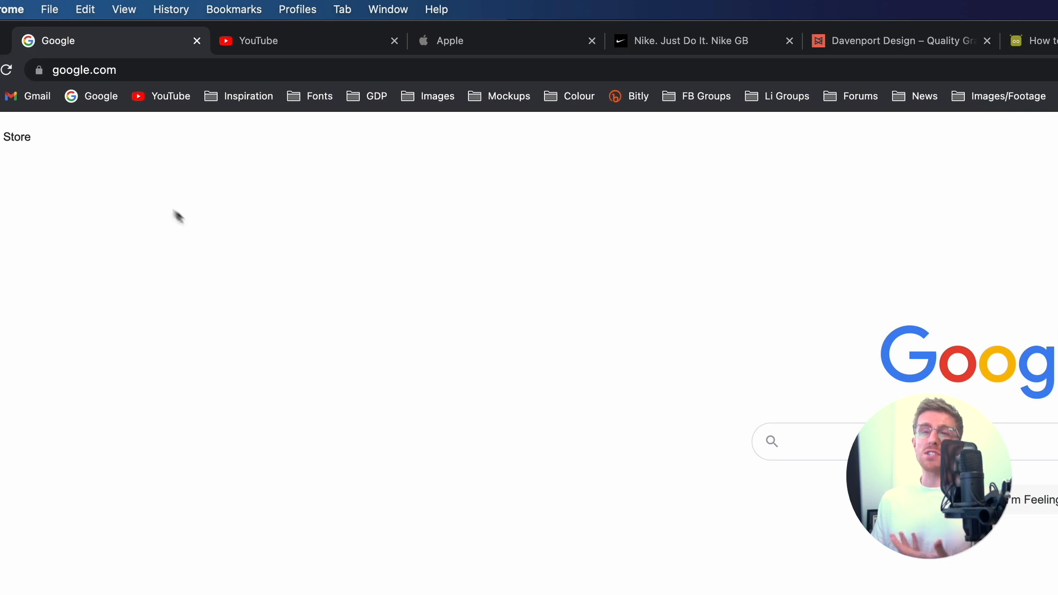
mouse_move(229, 268)
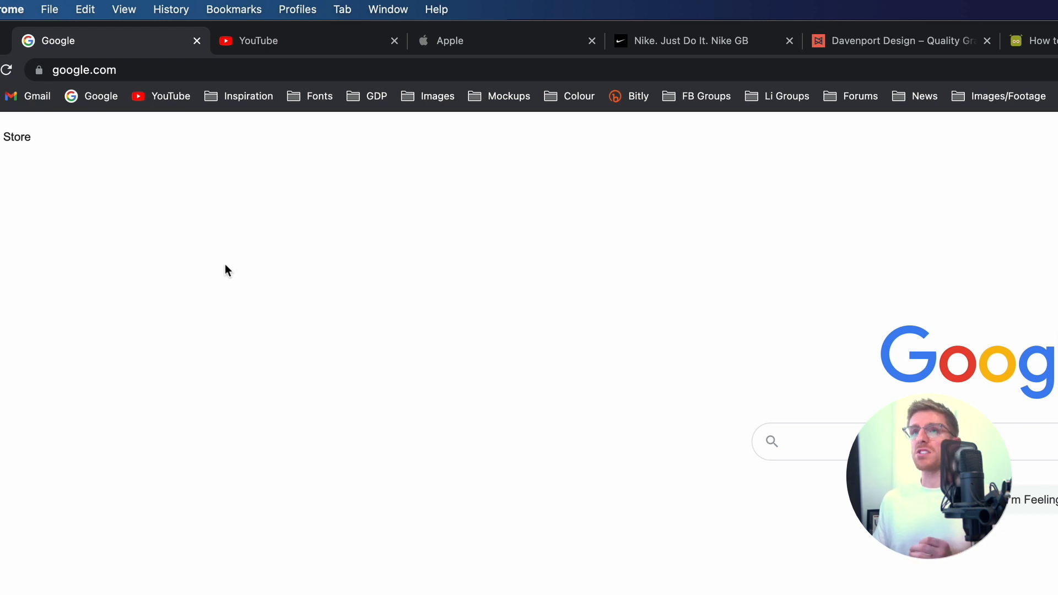
mouse_move(241, 278)
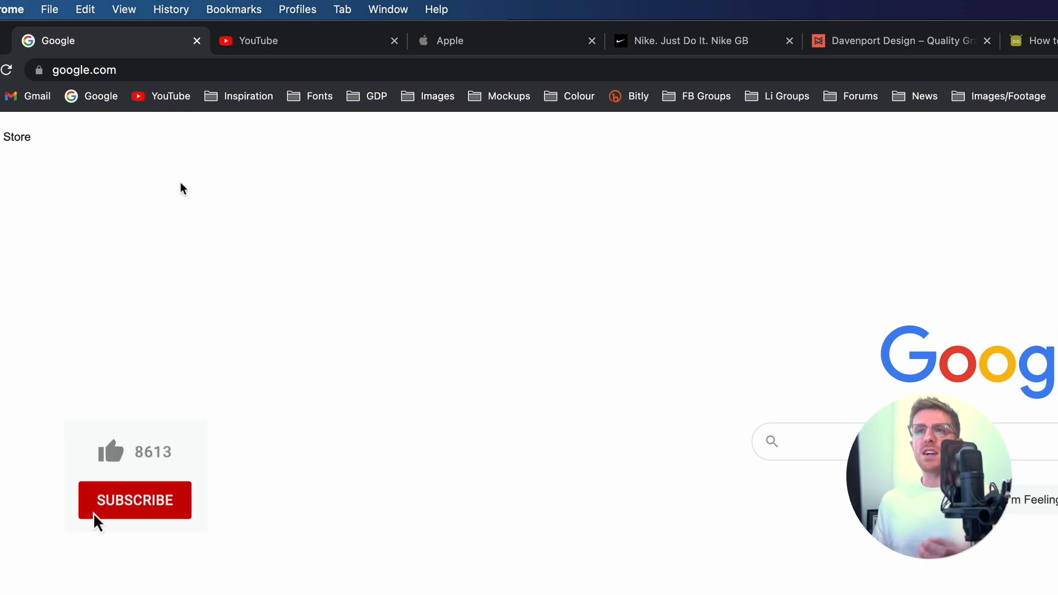
click(110, 454)
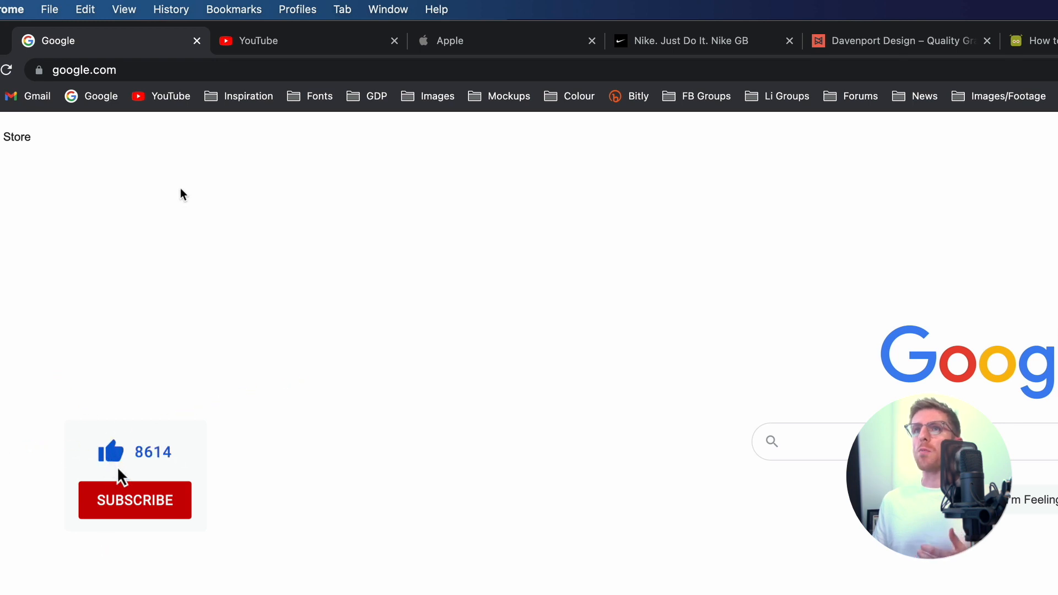
click(136, 501)
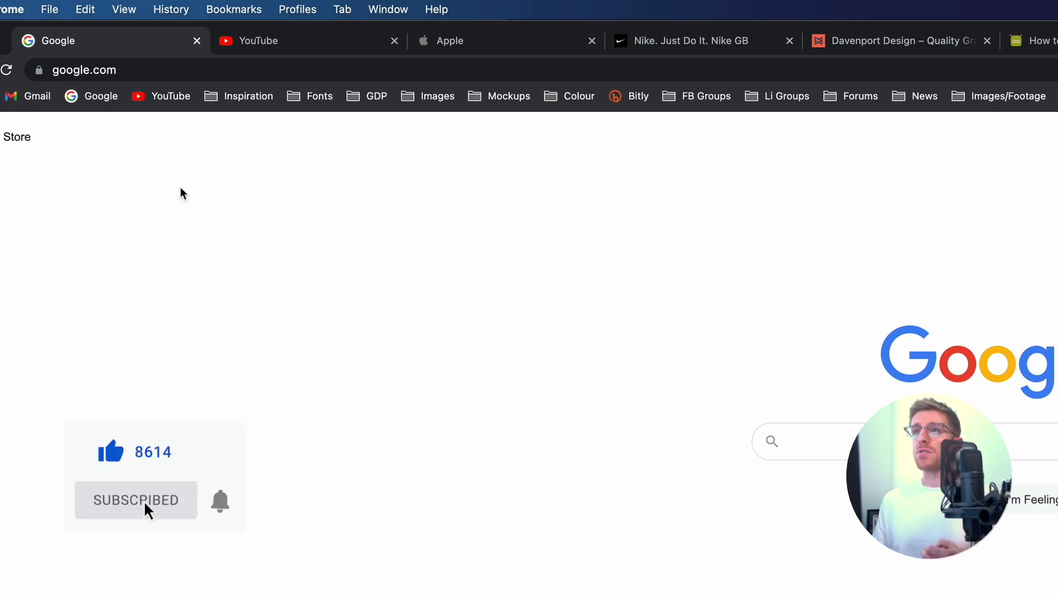
mouse_move(223, 516)
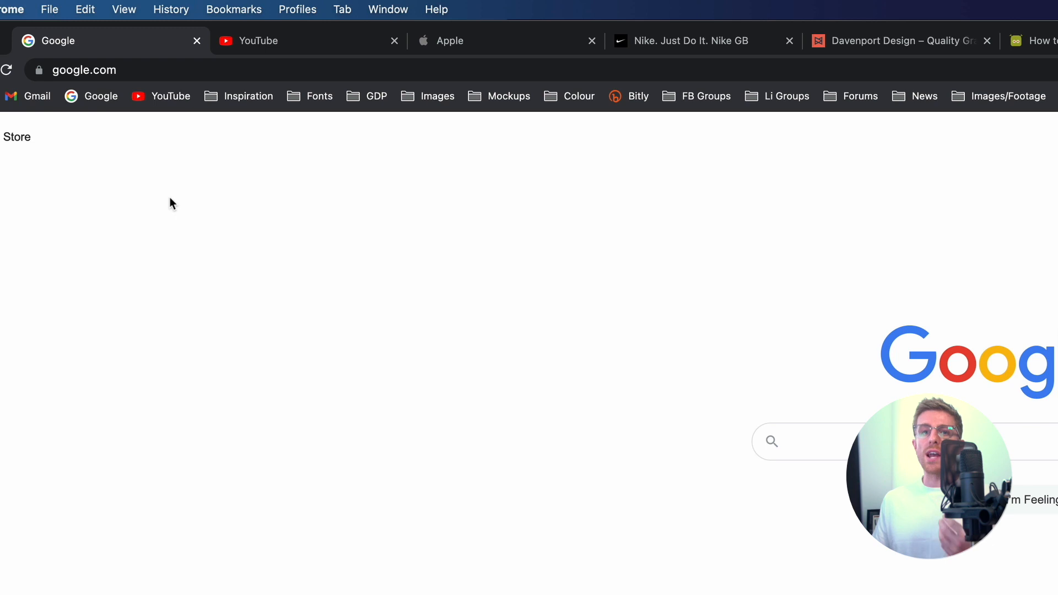
mouse_move(162, 213)
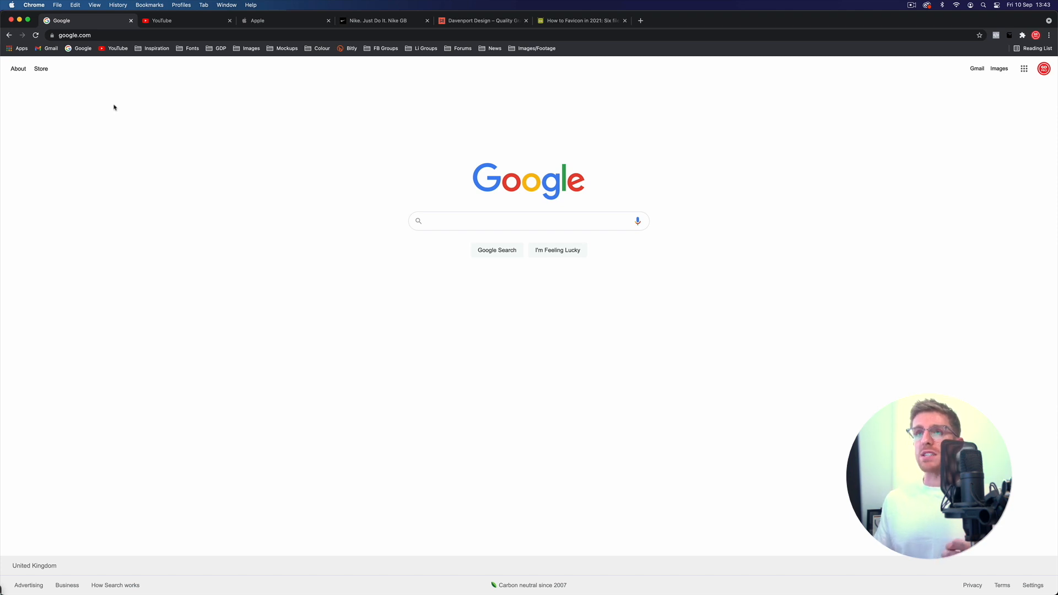
mouse_move(119, 104)
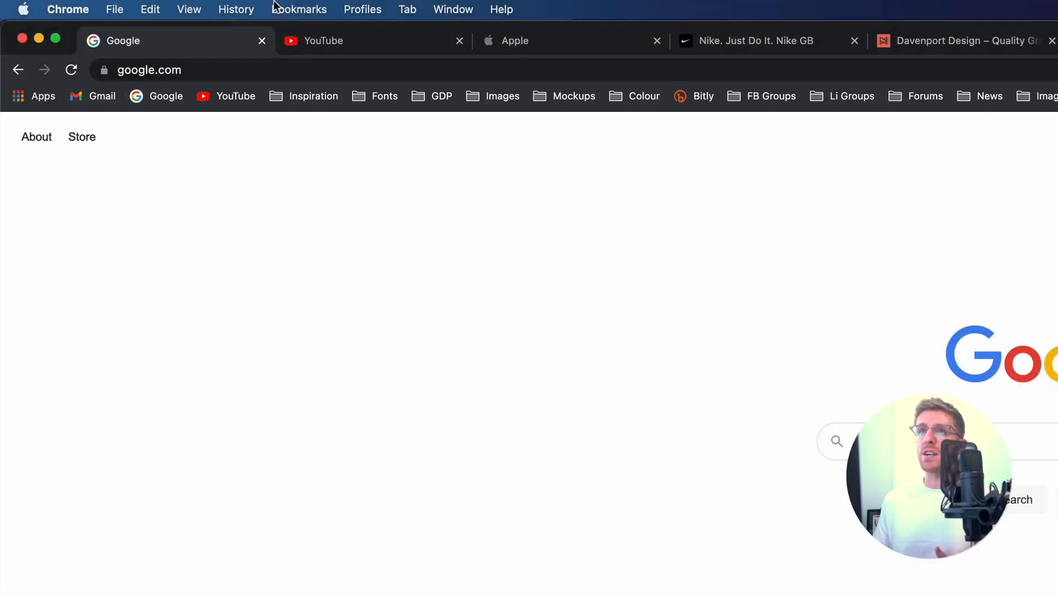
Show the bookmarks with their site icons, then switch to the Davenport Design site.
click(299, 9)
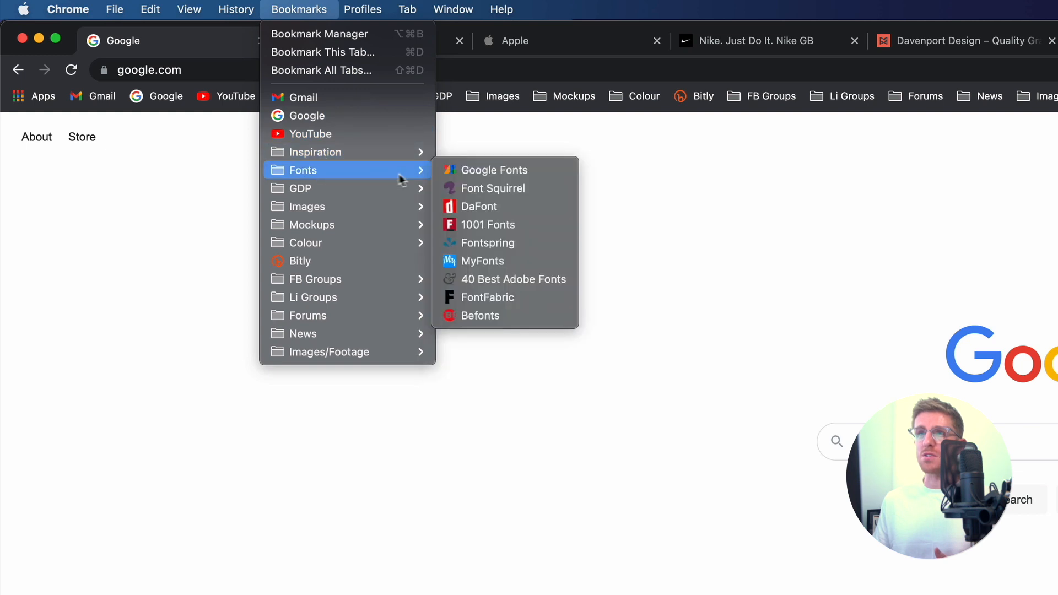
mouse_move(456, 231)
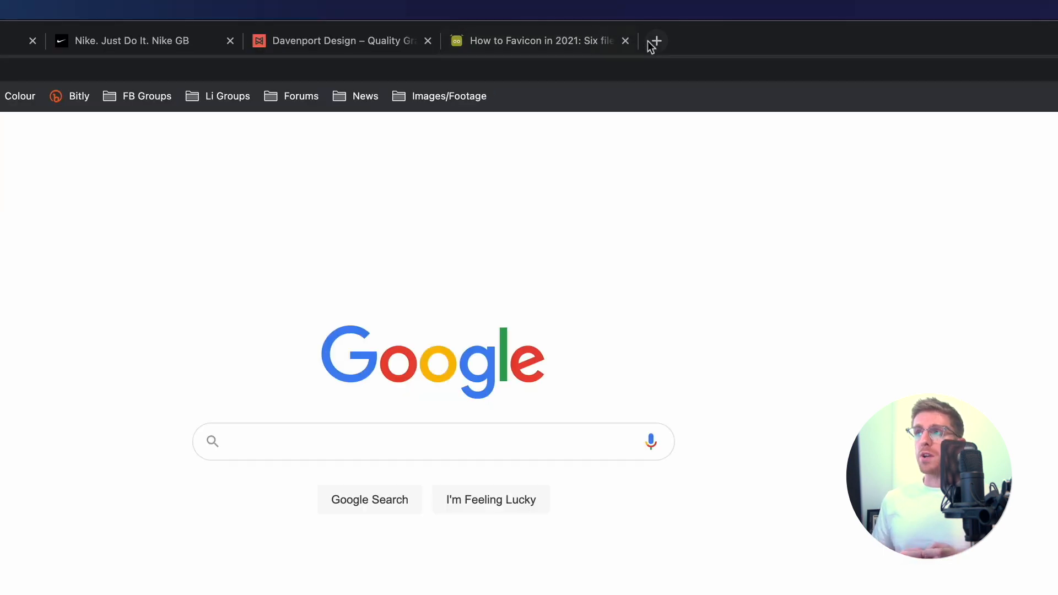
click(655, 40)
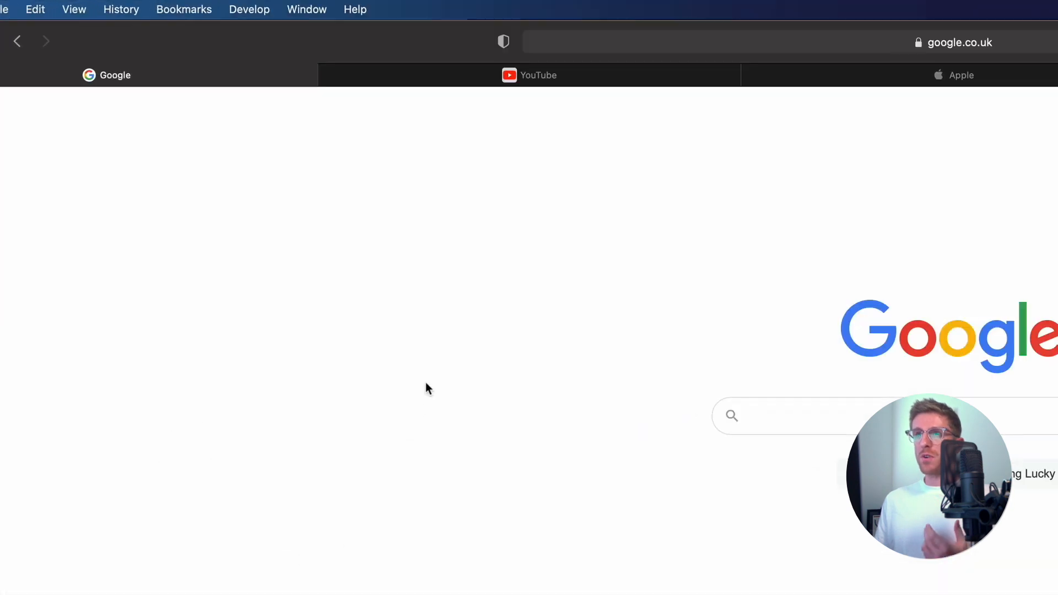
mouse_move(329, 187)
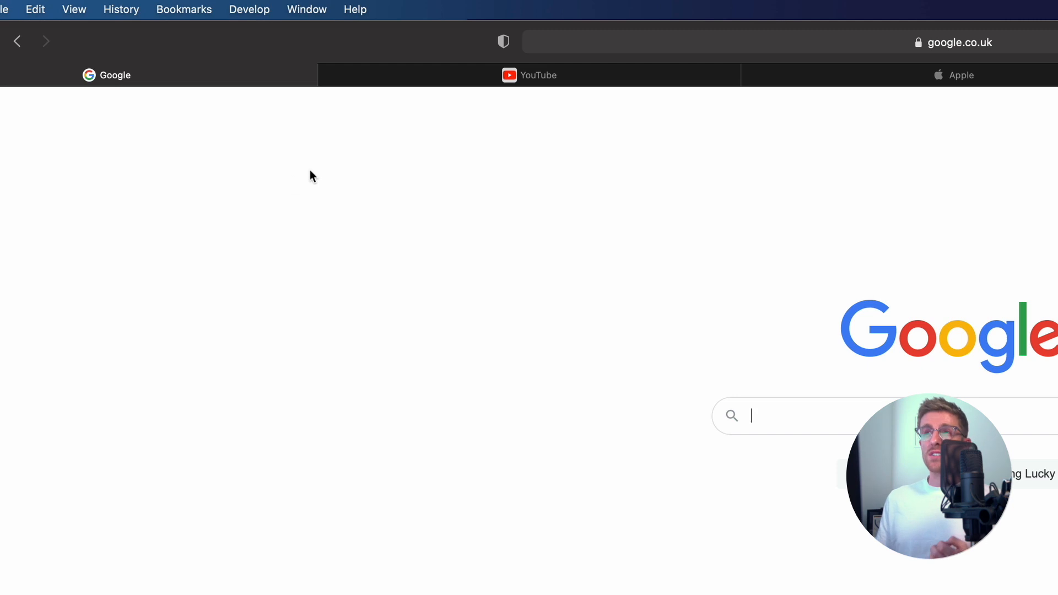
mouse_move(544, 110)
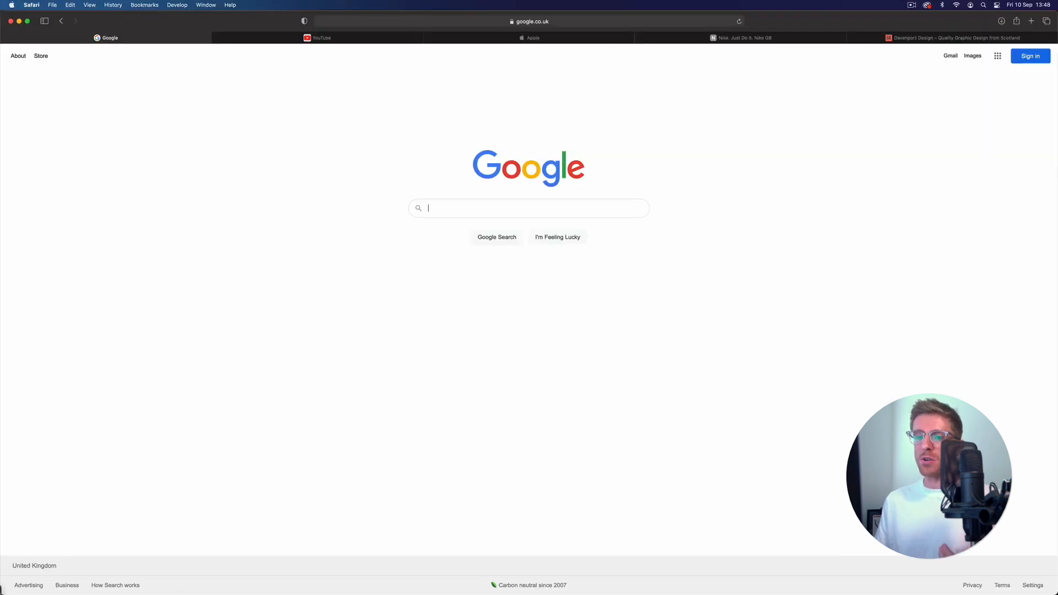
mouse_move(137, 580)
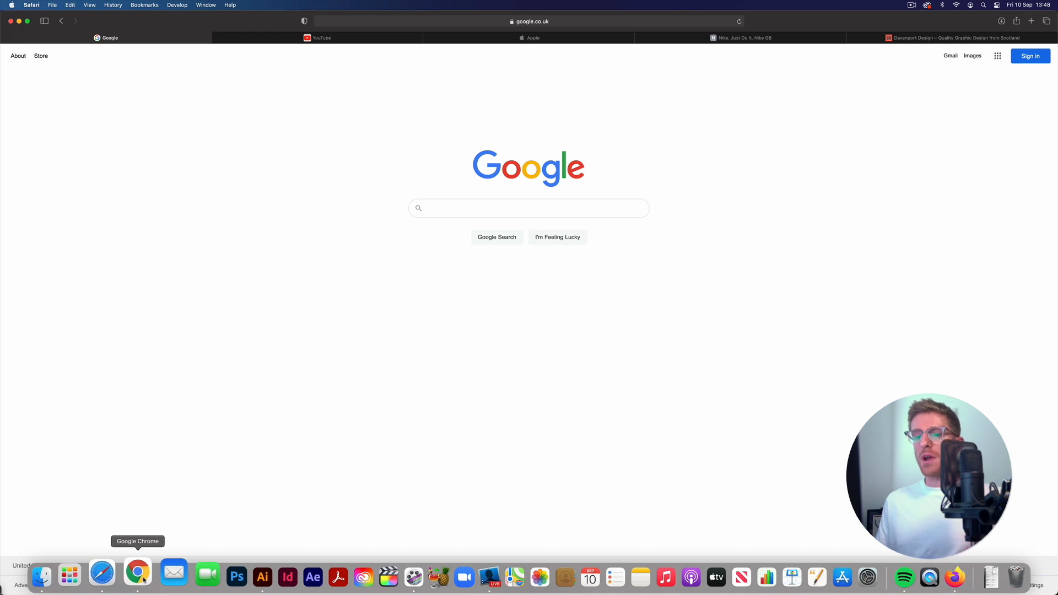
click(136, 574)
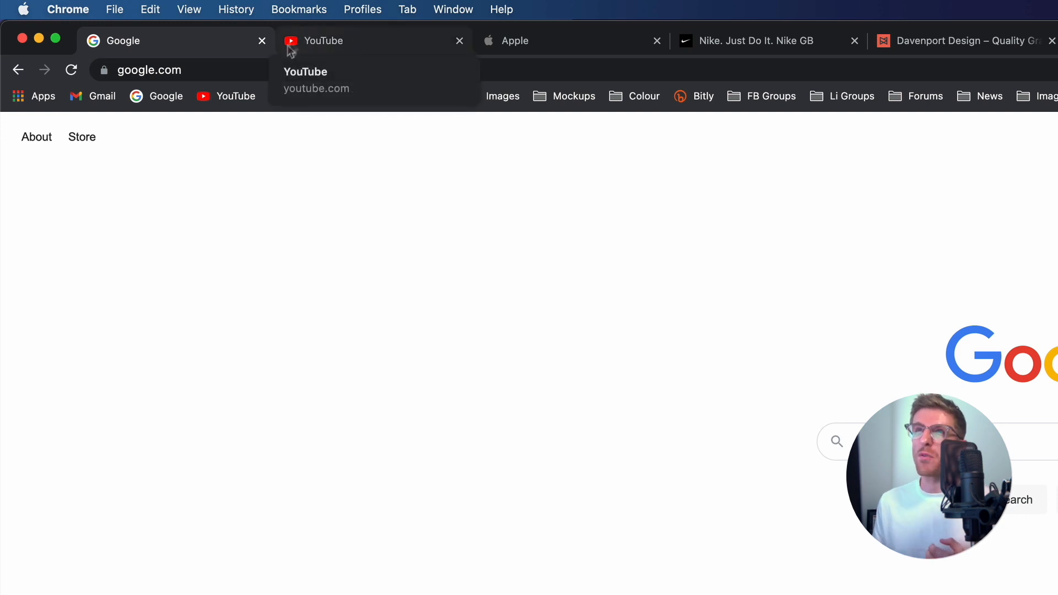
mouse_move(317, 163)
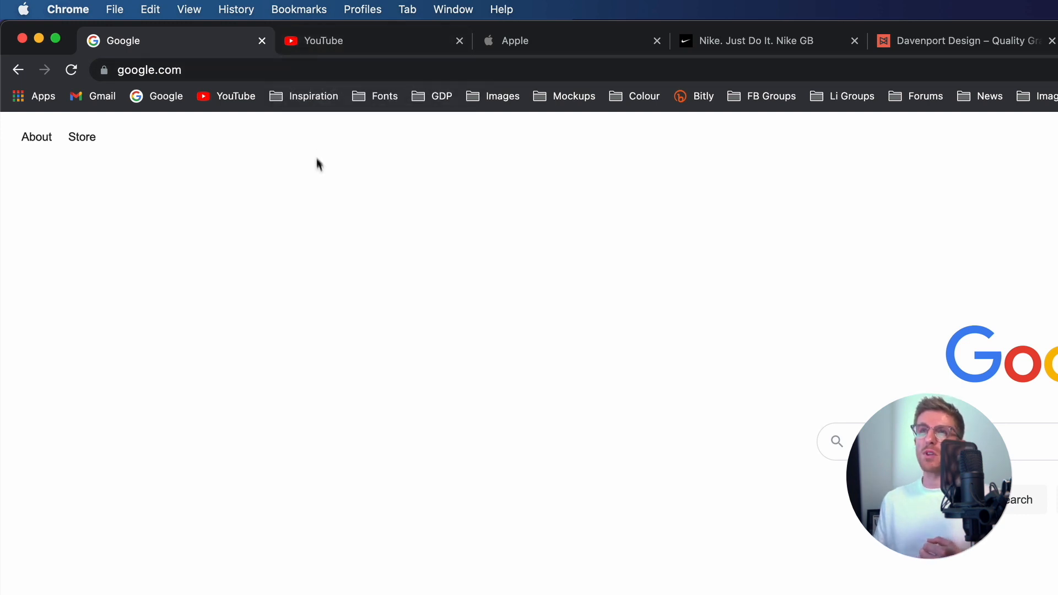
mouse_move(343, 182)
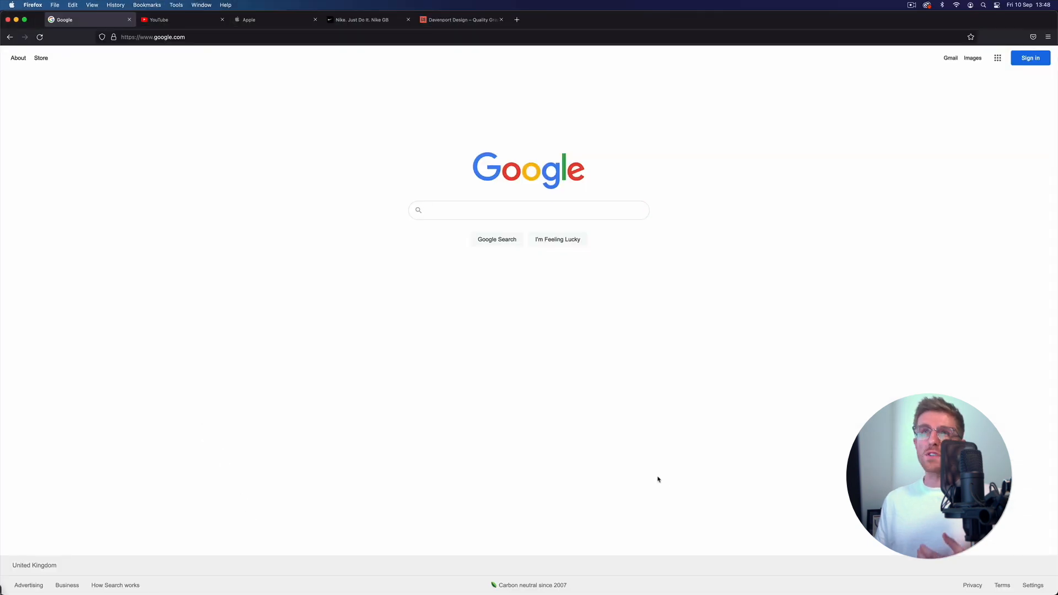
mouse_move(153, 77)
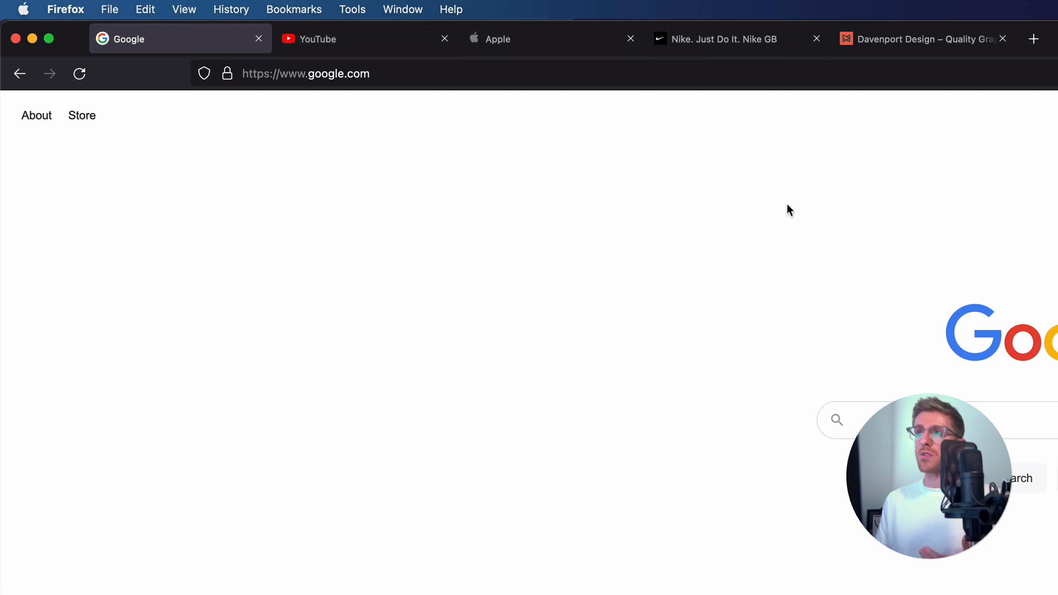
click(923, 39)
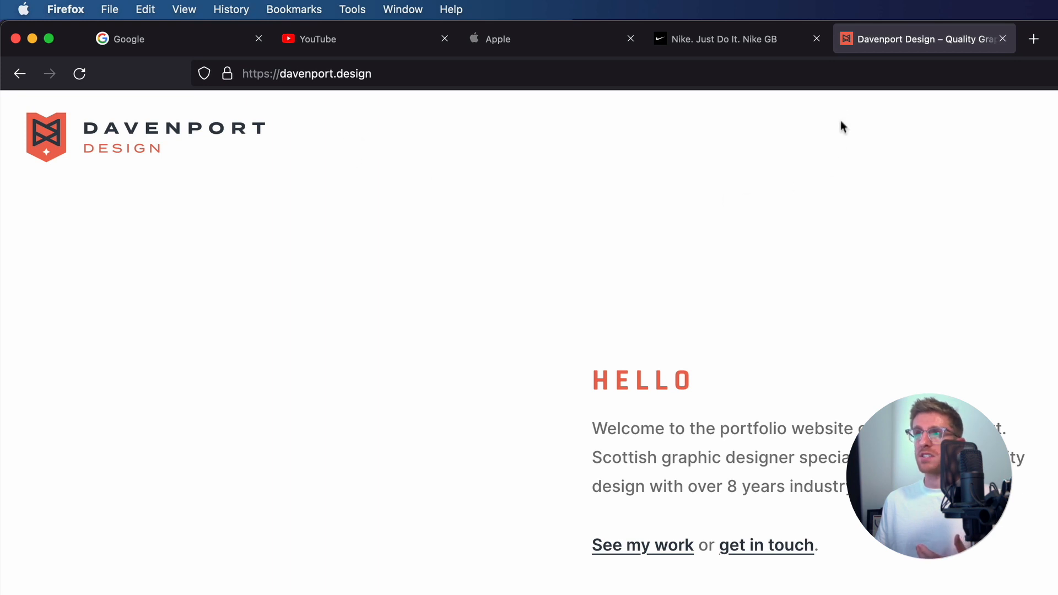
mouse_move(824, 84)
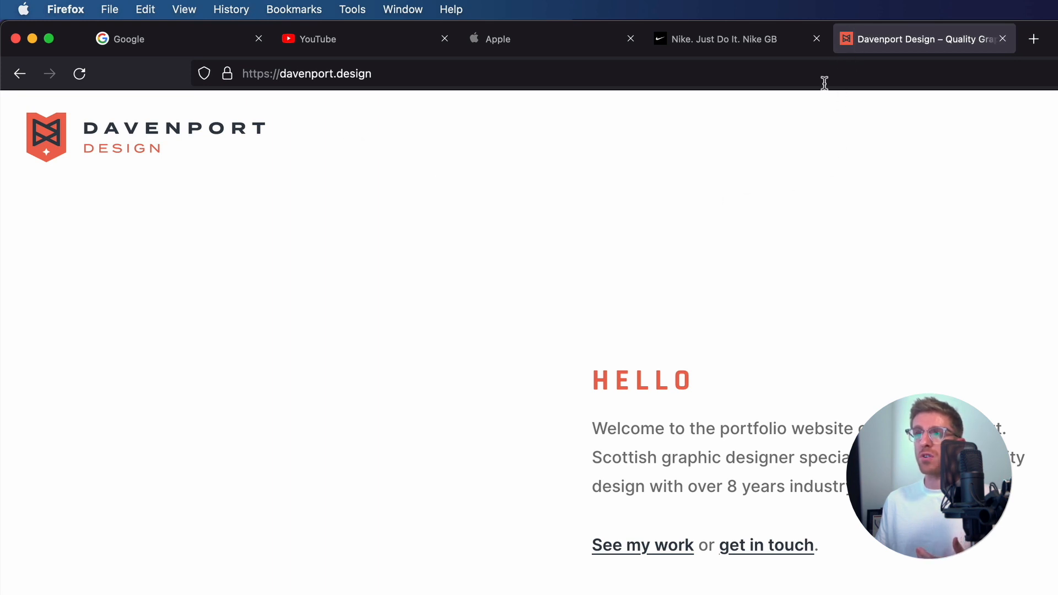
mouse_move(527, 252)
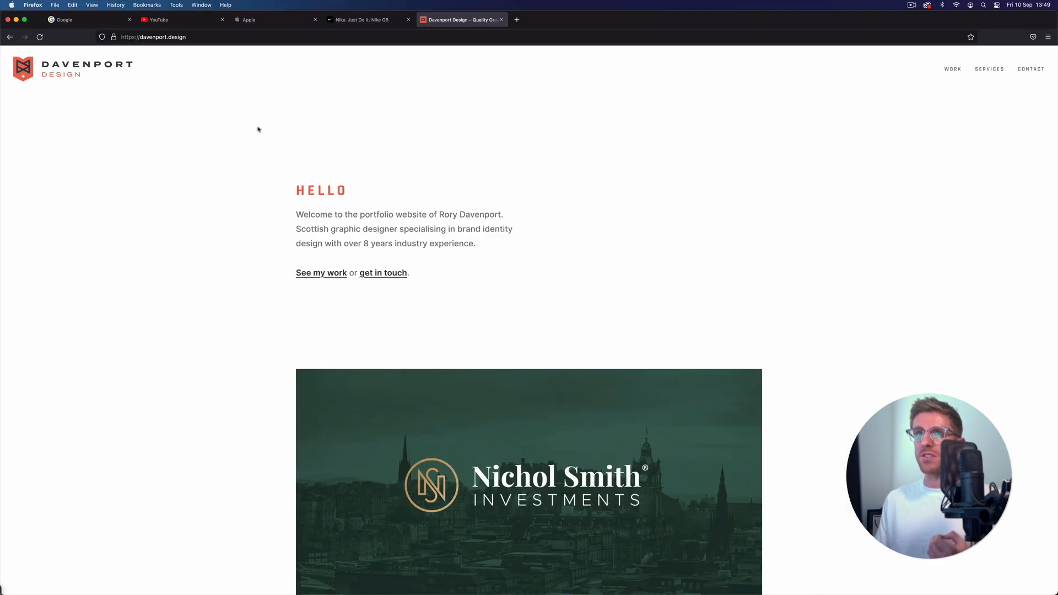
Switch Firefox back to the Google homepage tab.
click(82, 19)
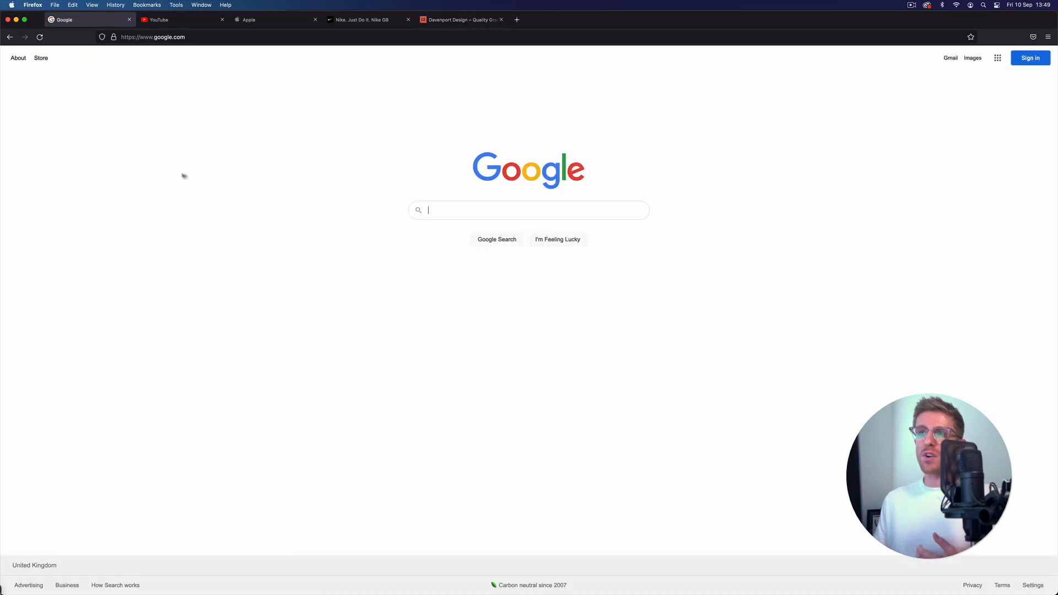
mouse_move(190, 179)
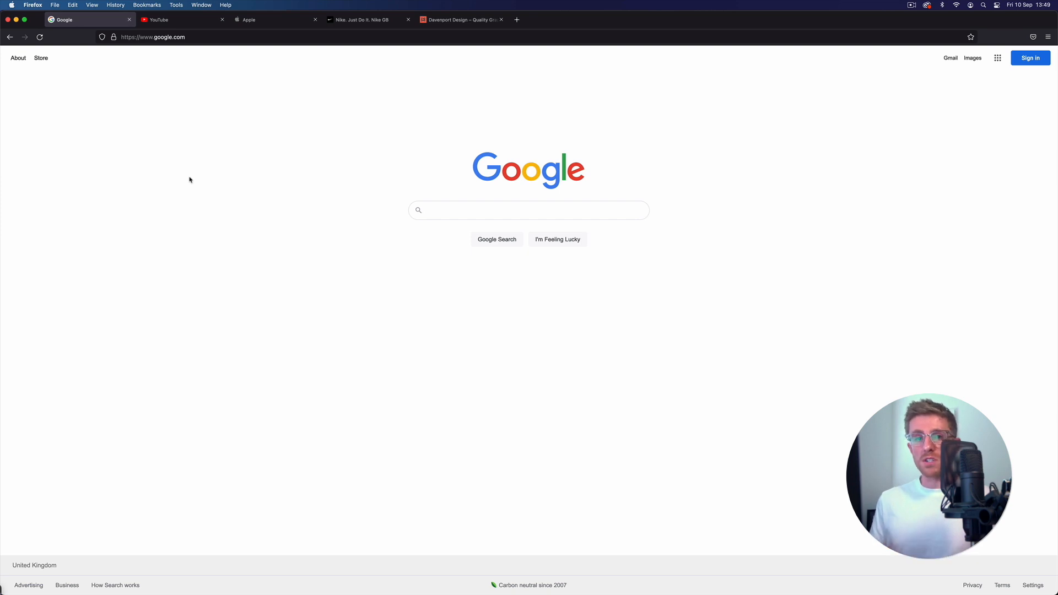
click(528, 210)
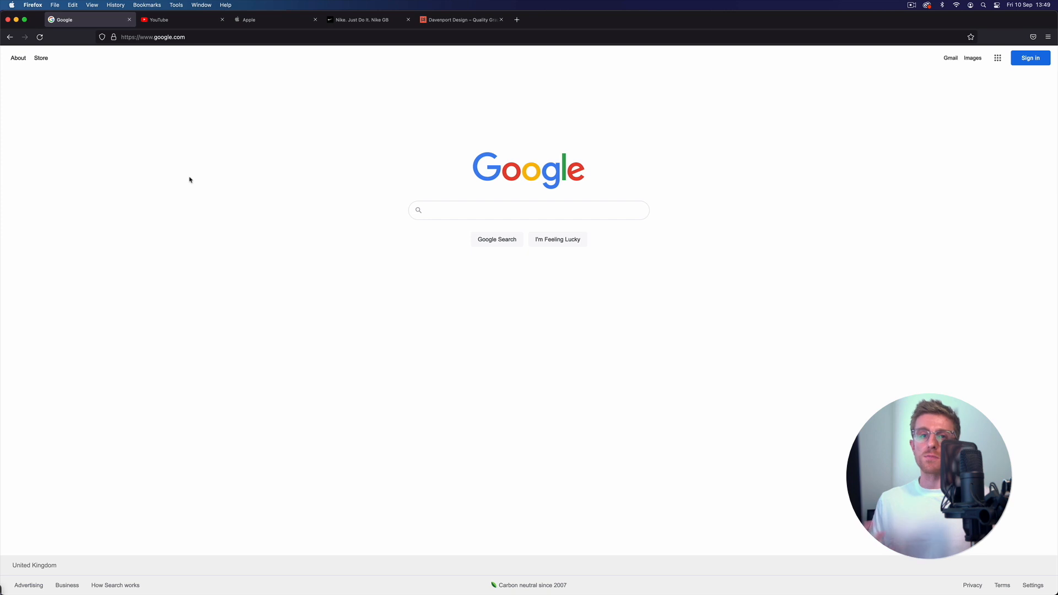
click(528, 209)
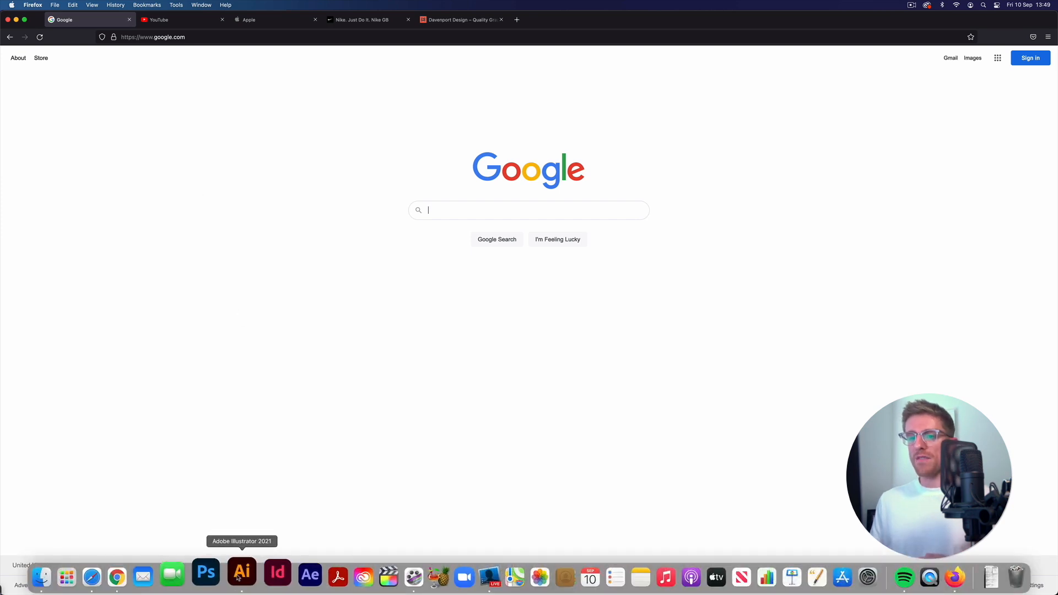
Switch to Illustrator to show the favicon template with its four artboard groups.
click(241, 574)
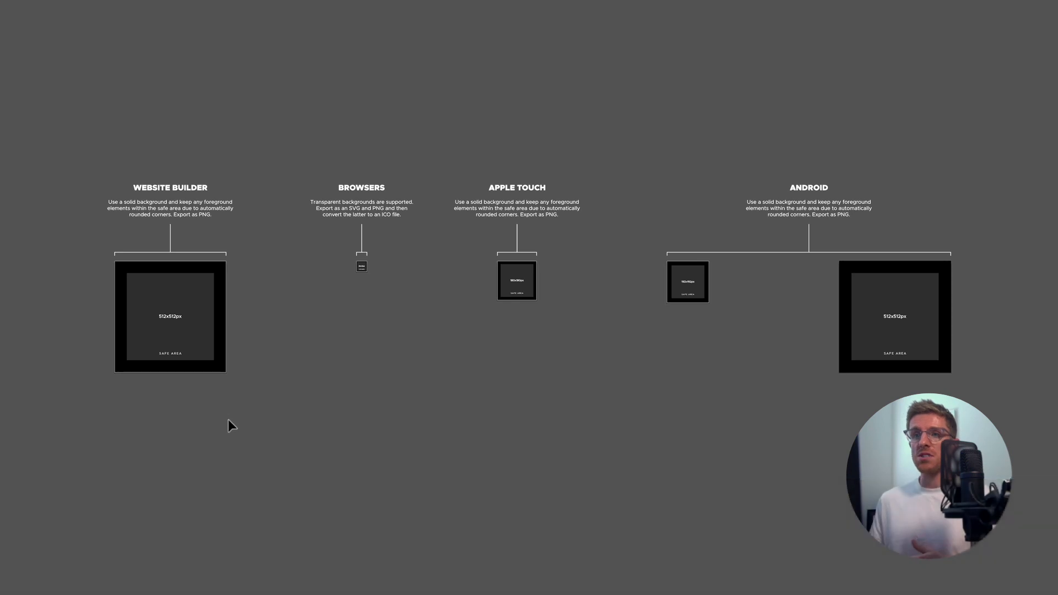
mouse_move(339, 350)
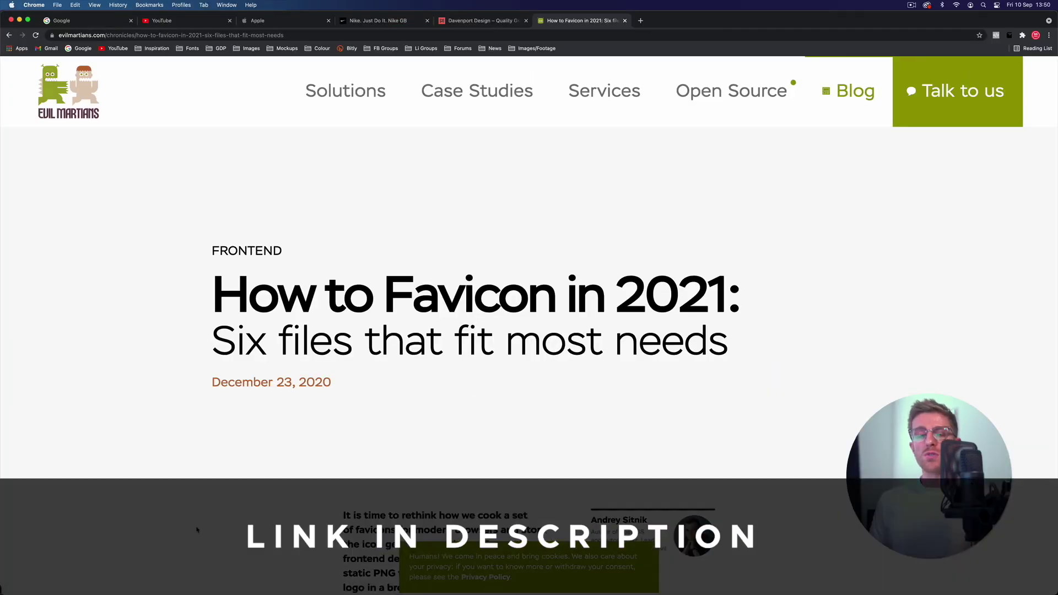
mouse_move(118, 419)
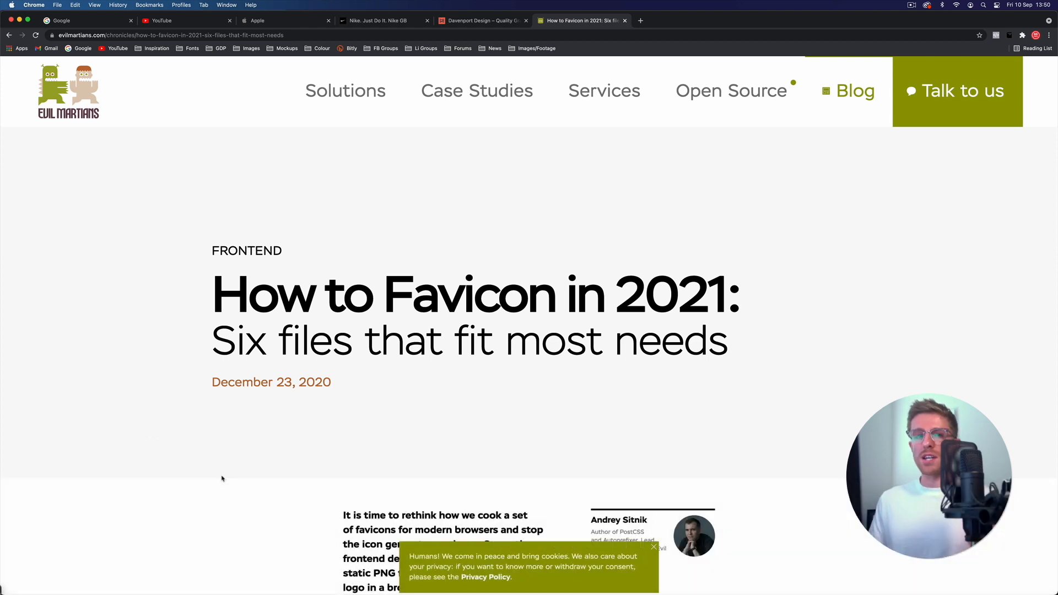
mouse_move(225, 483)
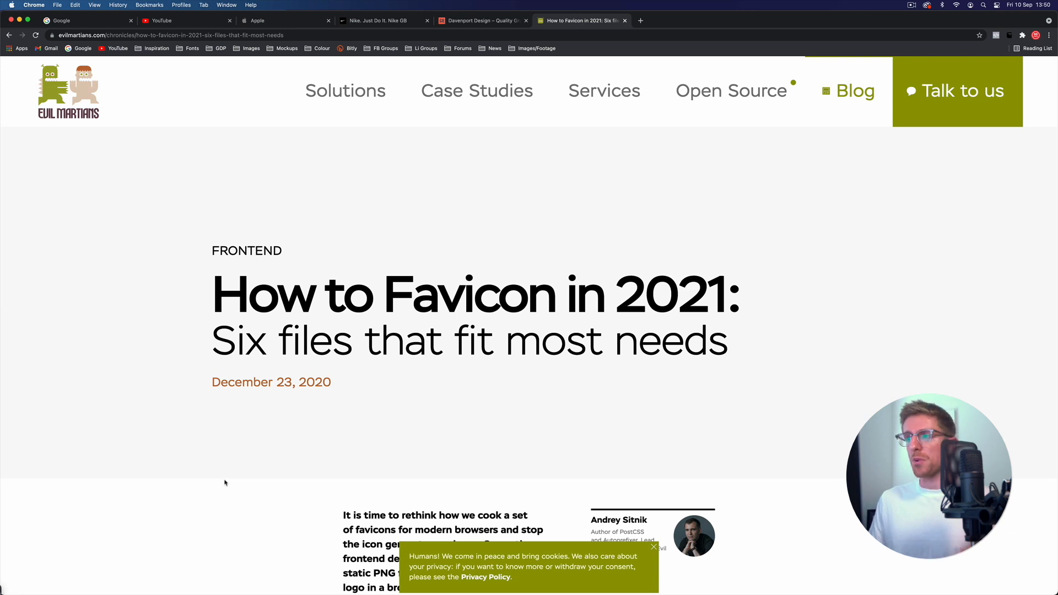
Scroll down the 'How to Favicon in 2021' article to its list of generated icon files.
scroll(down, 3)
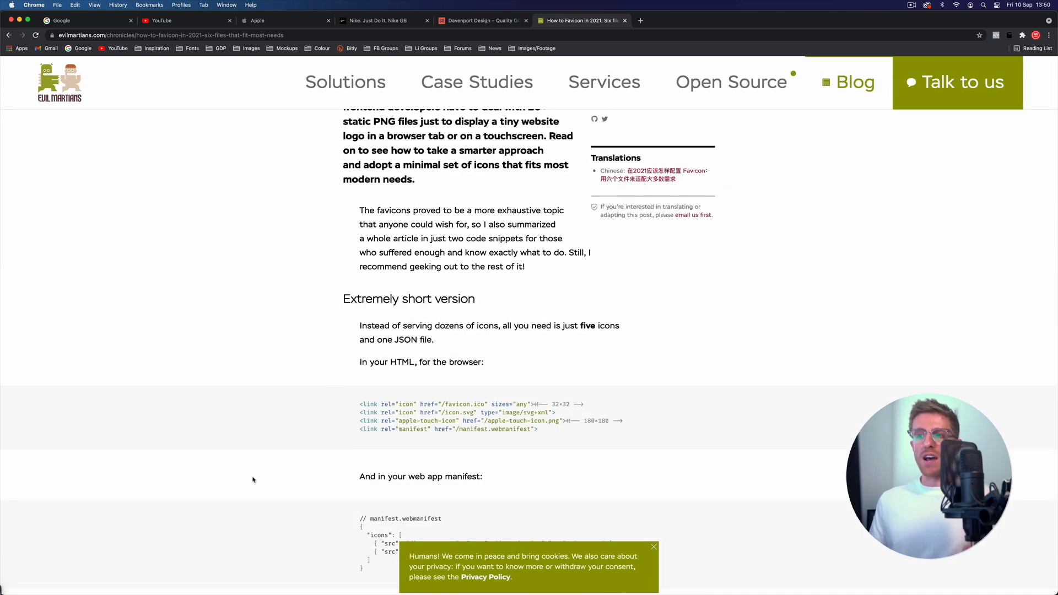
scroll(down, 3)
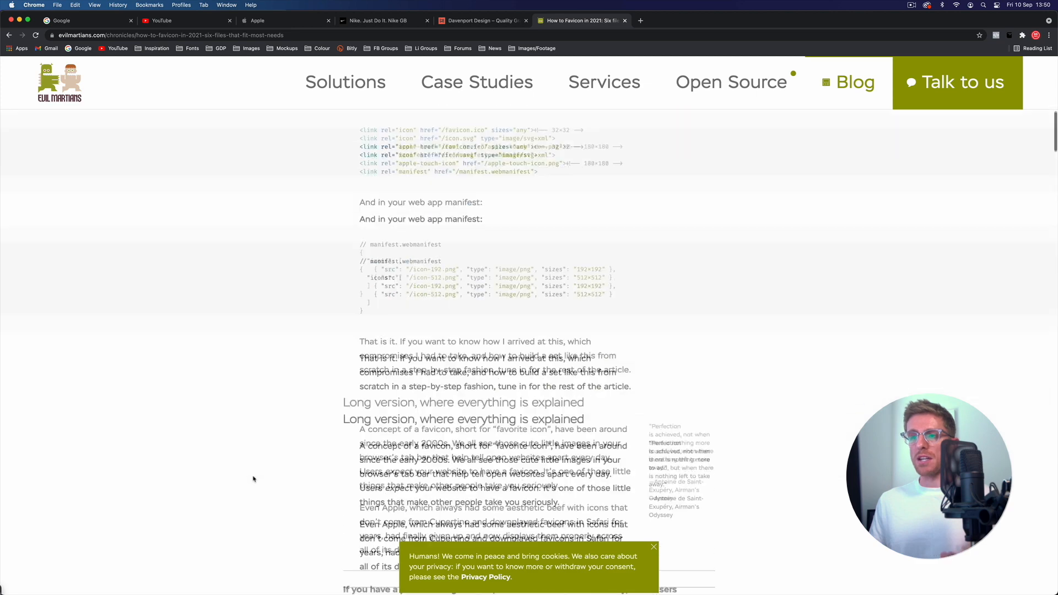
scroll(down, 3)
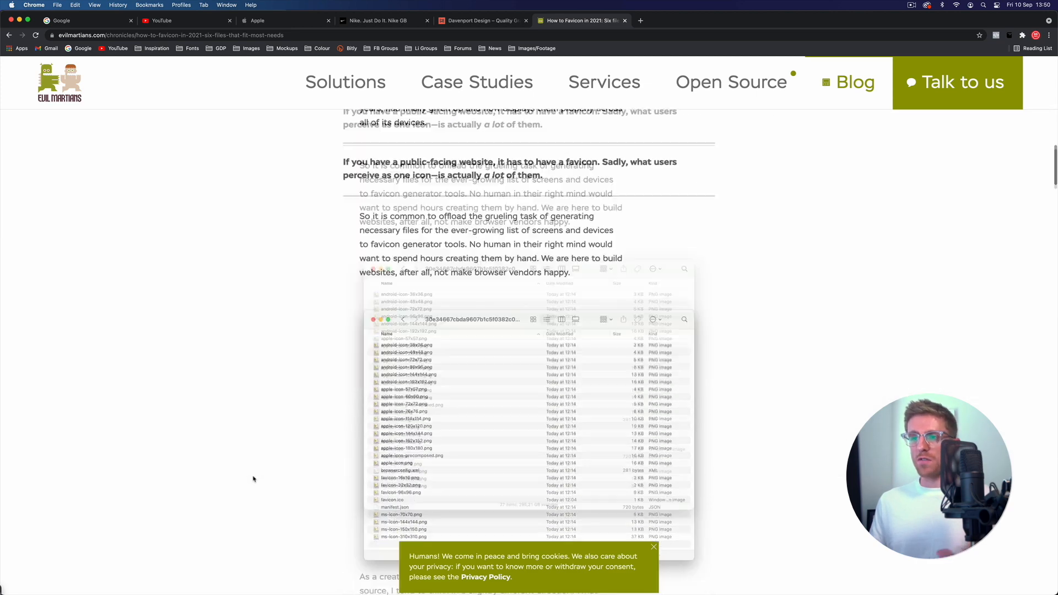
scroll(down, 3)
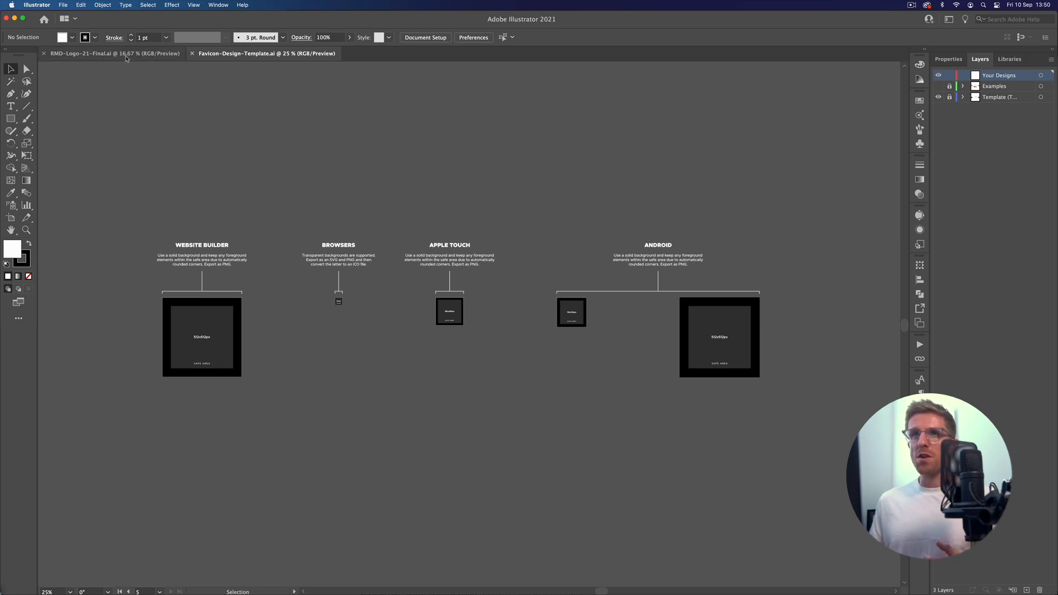
Switch to the RMD-Logo-21-Final.ai document and select the stacked logo on the white artboard.
click(110, 53)
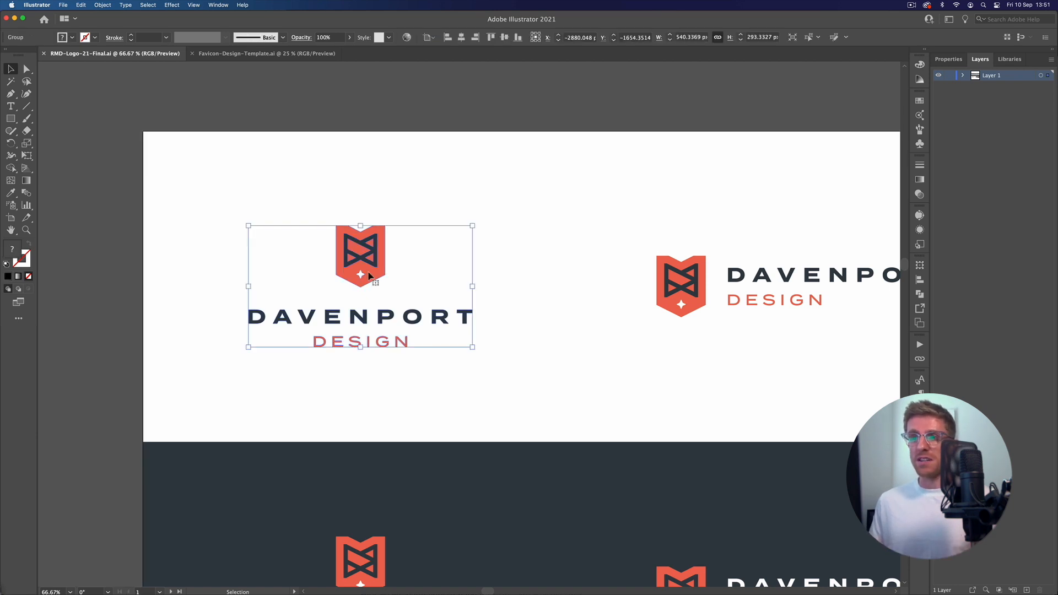
mouse_move(476, 286)
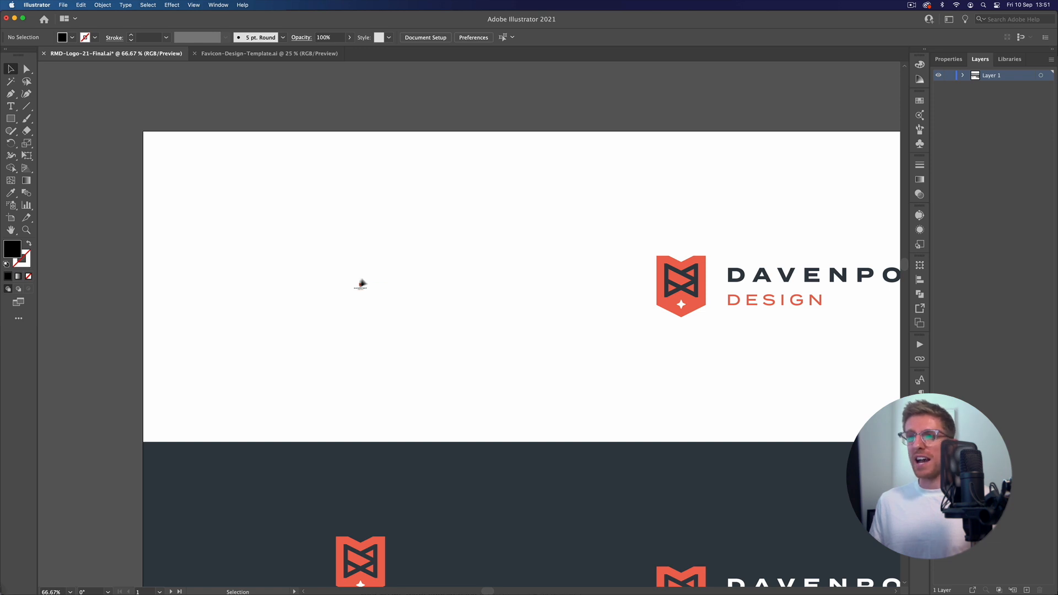
click(359, 284)
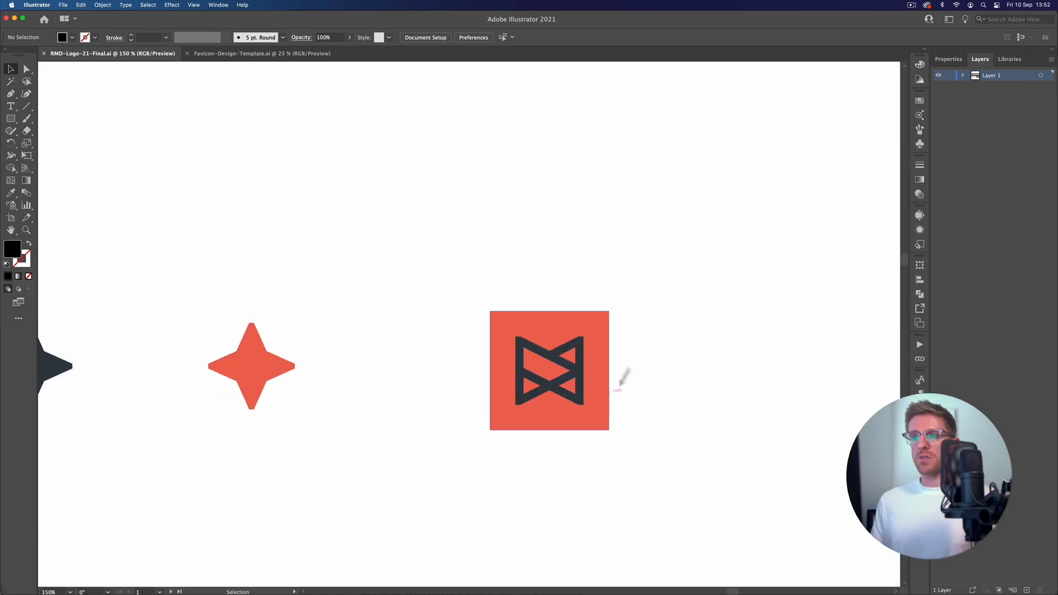
mouse_move(212, 53)
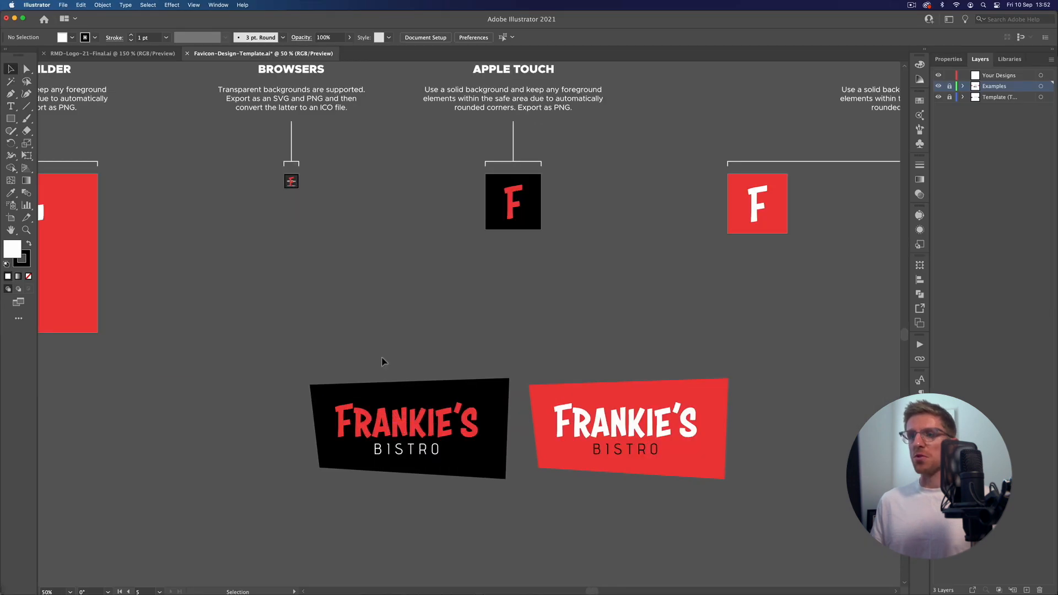
scroll(down, 3)
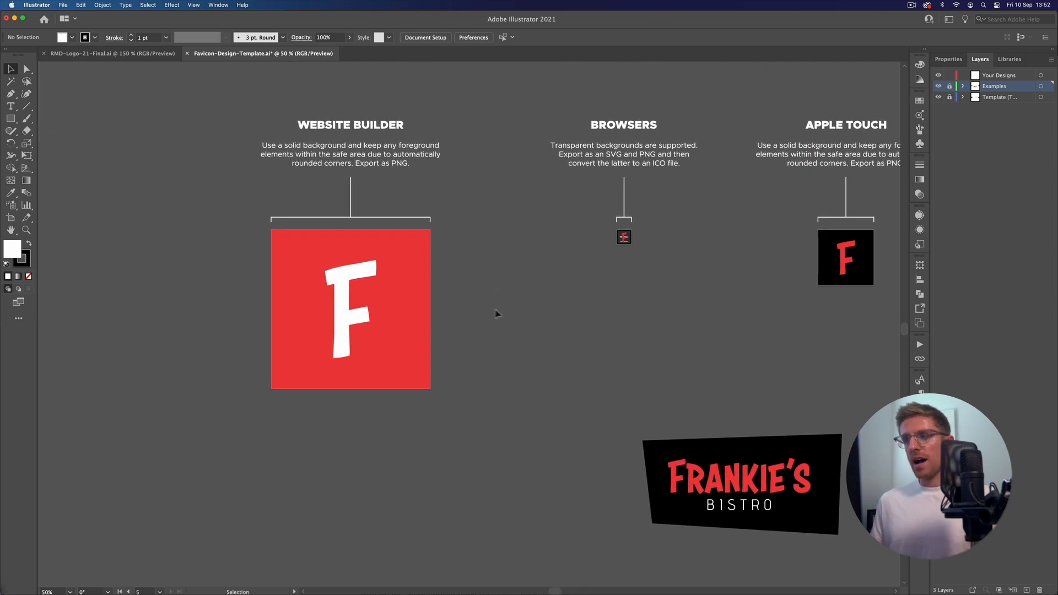
mouse_move(540, 325)
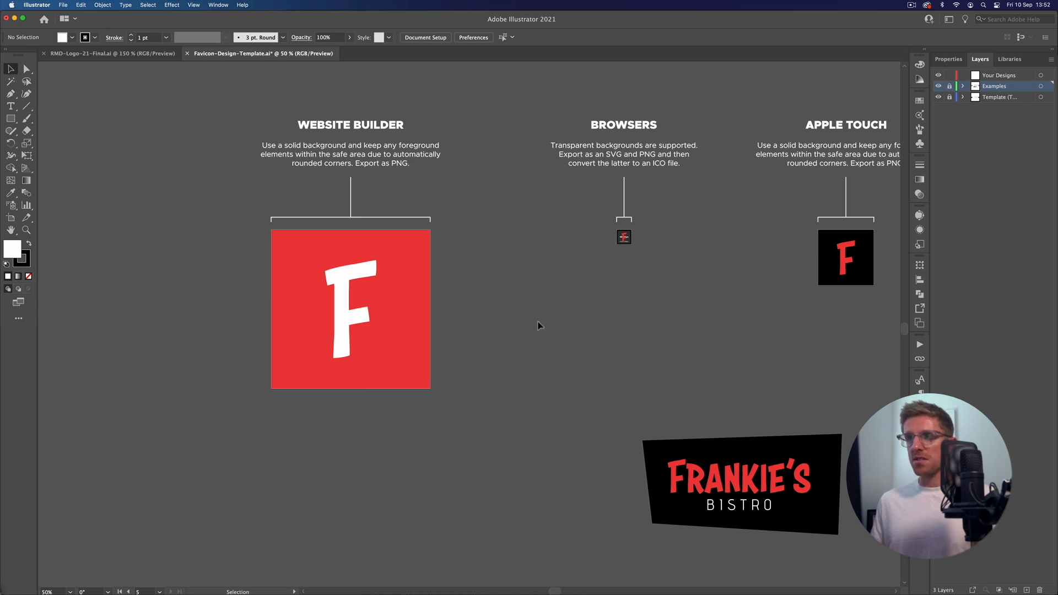
mouse_move(468, 330)
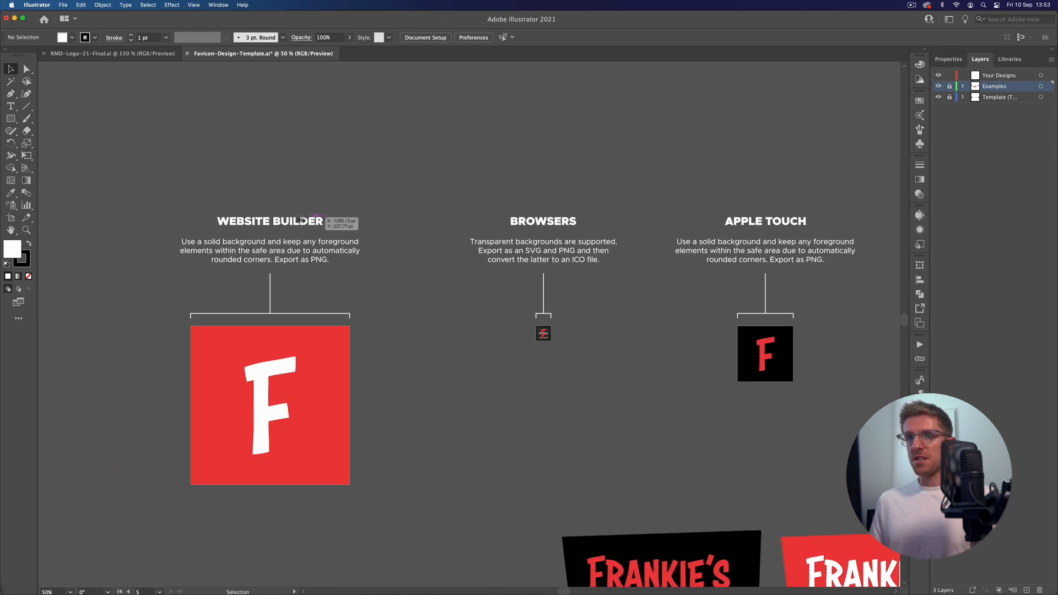
mouse_move(355, 269)
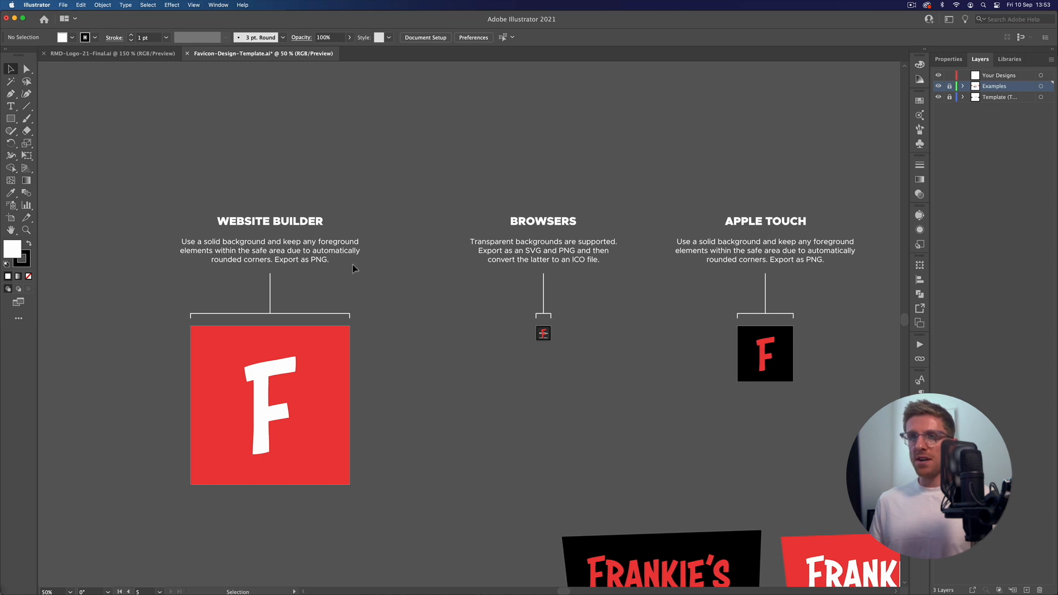
mouse_move(380, 284)
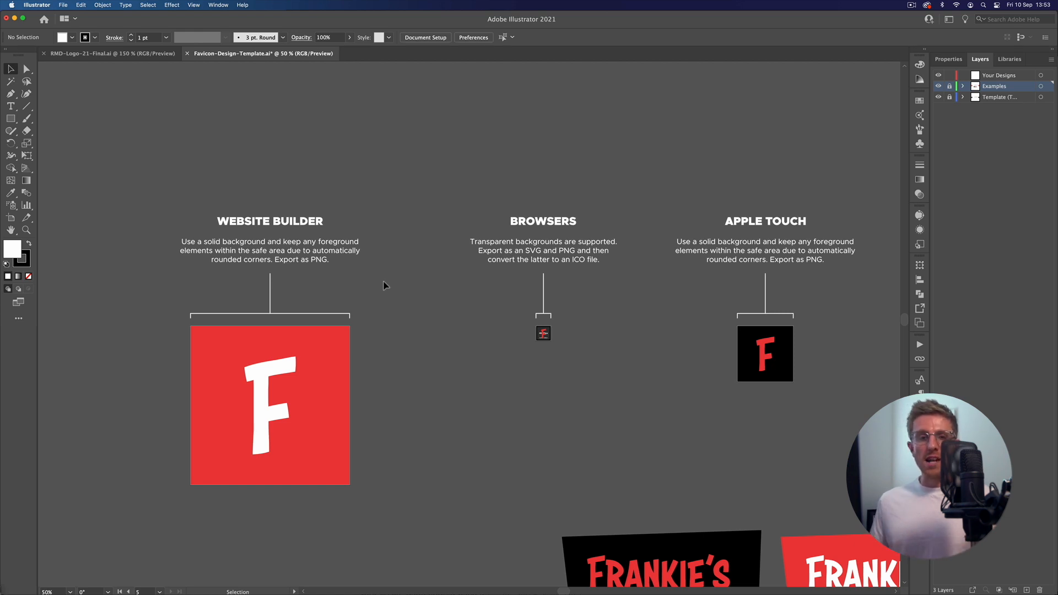
mouse_move(347, 347)
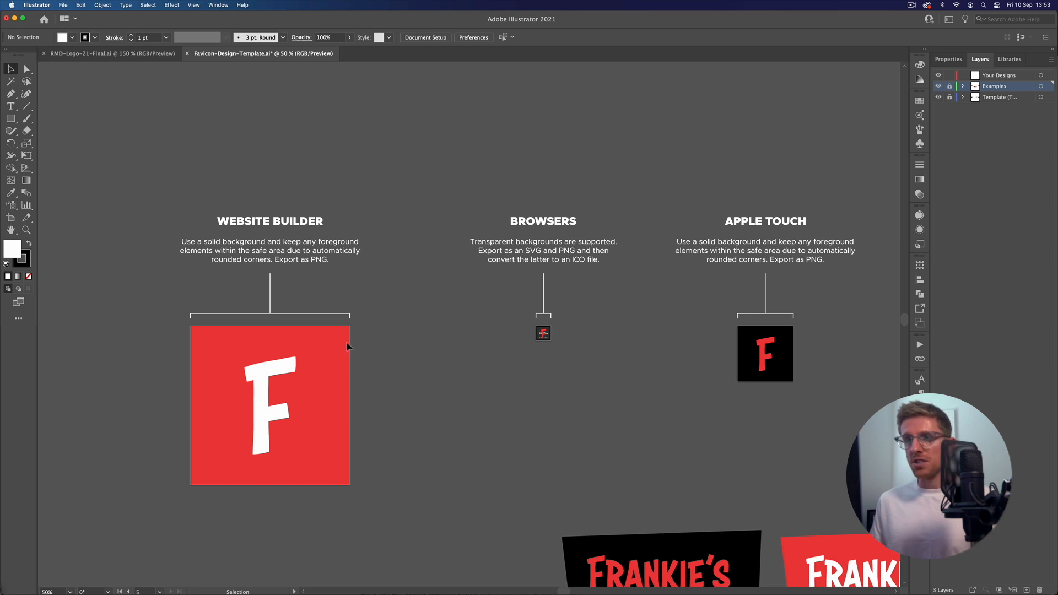
mouse_move(264, 505)
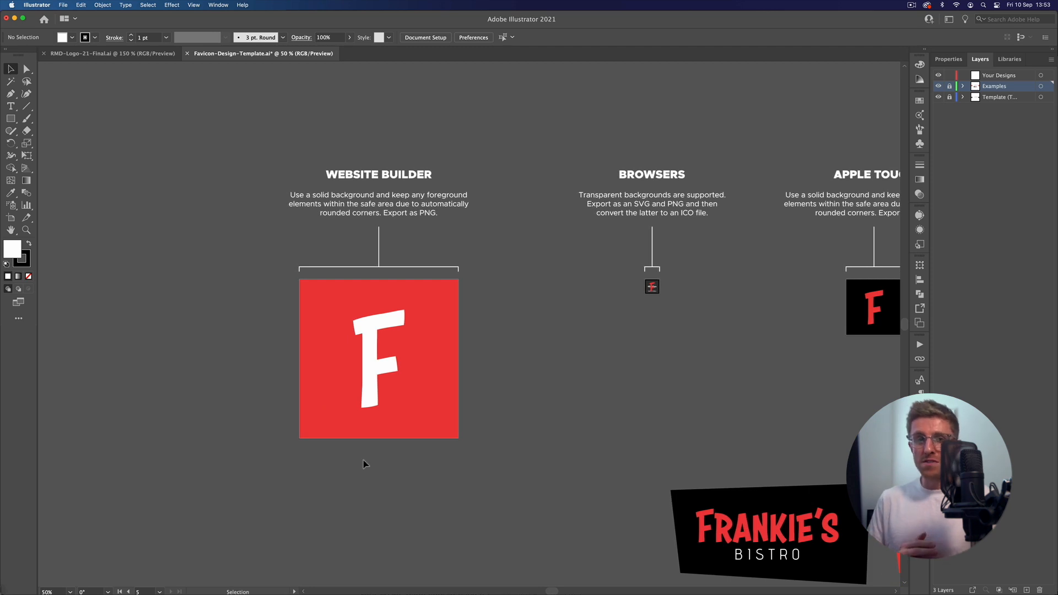
mouse_move(415, 318)
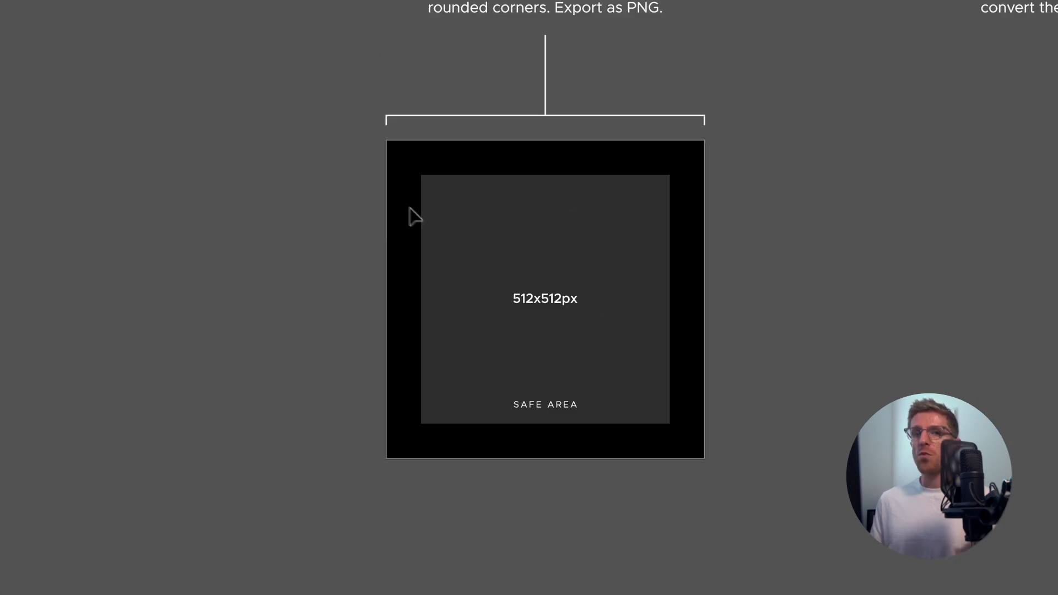
mouse_move(434, 160)
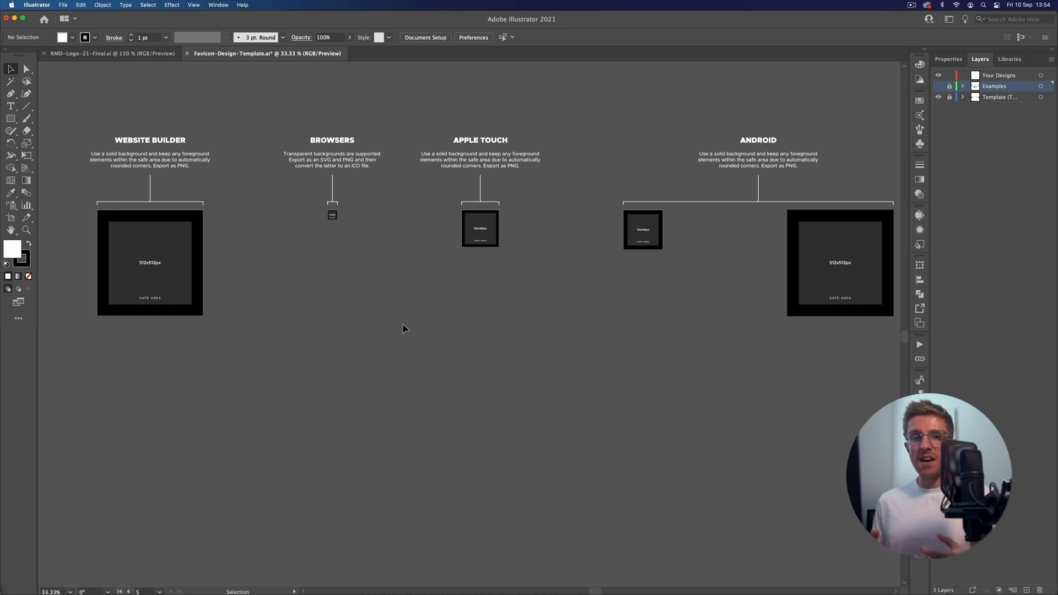
mouse_move(345, 293)
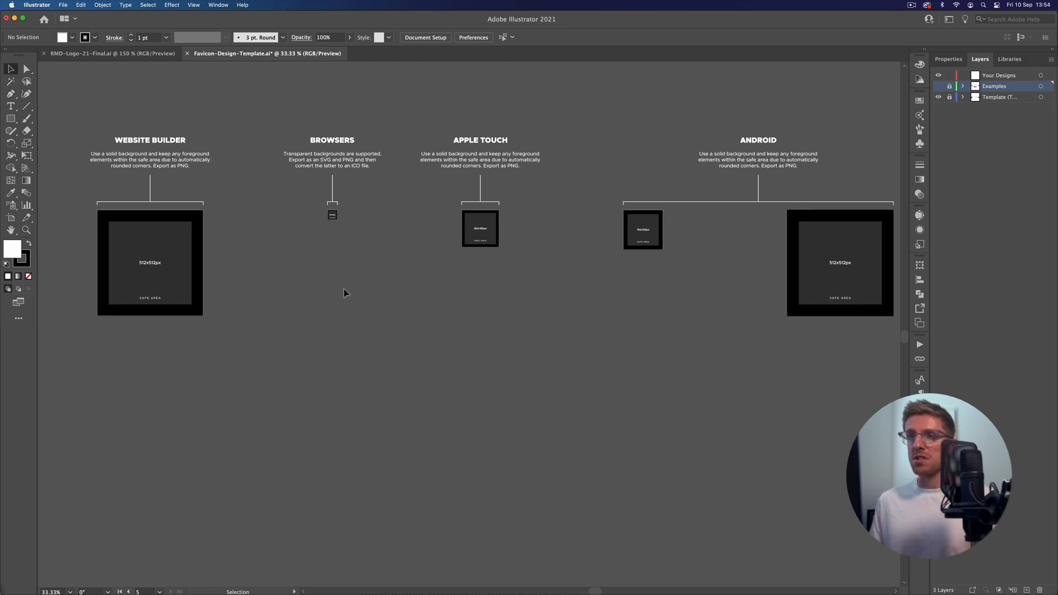
mouse_move(351, 225)
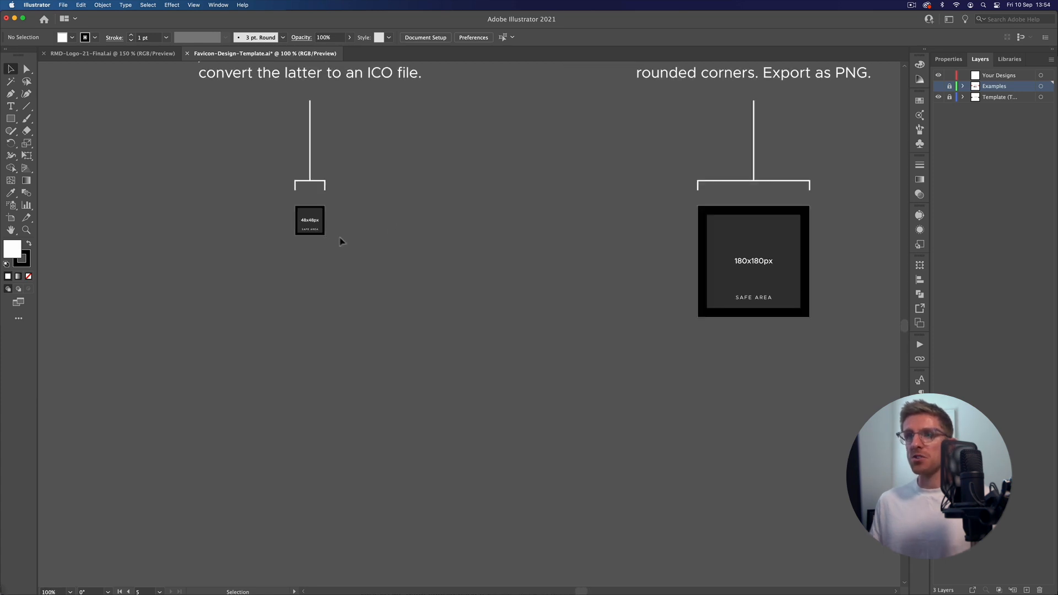
scroll(down, 3)
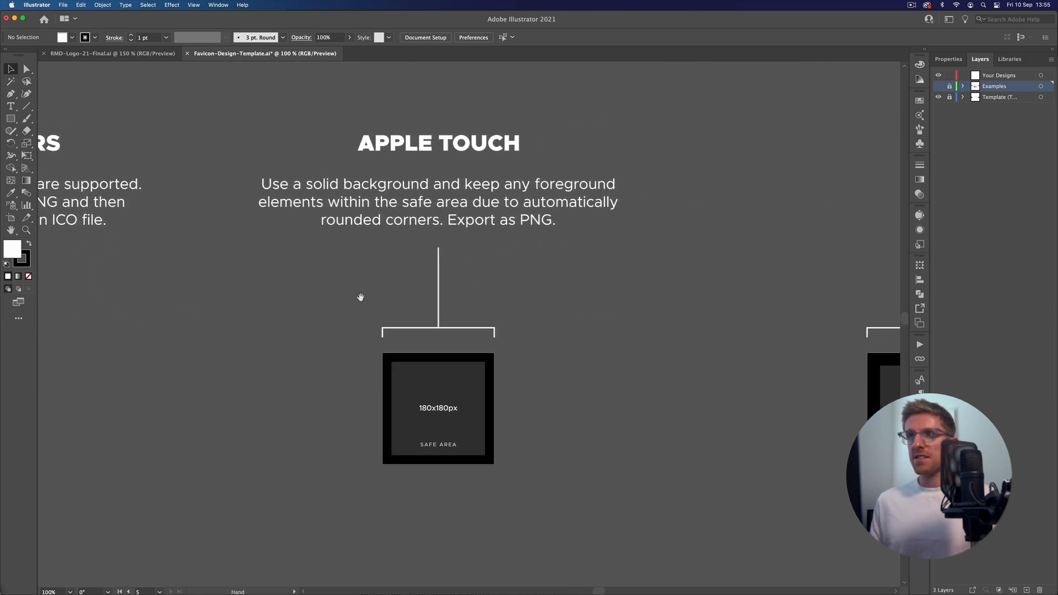
mouse_move(720, 274)
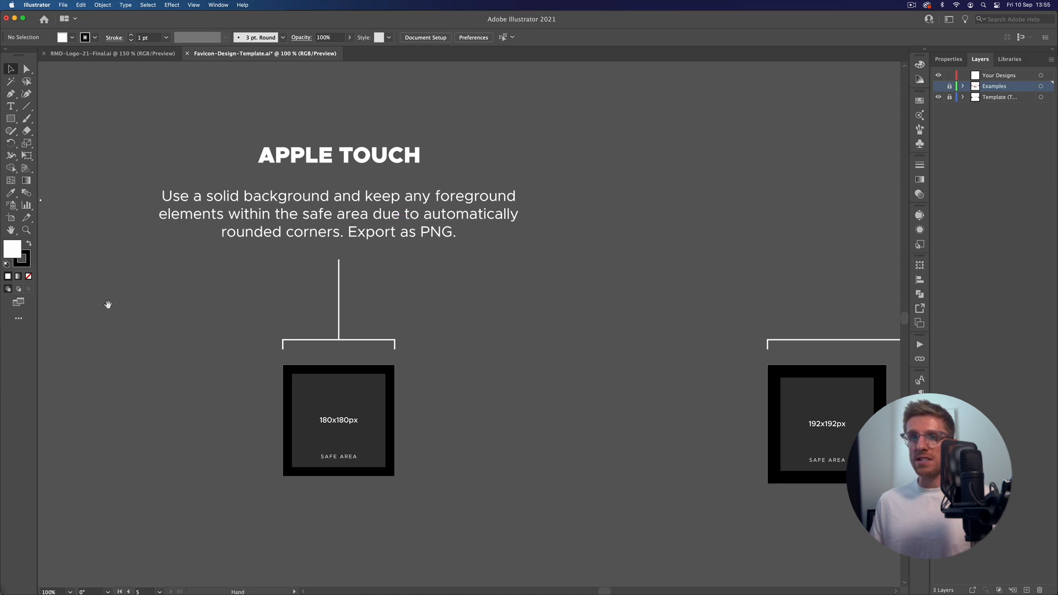
mouse_move(115, 305)
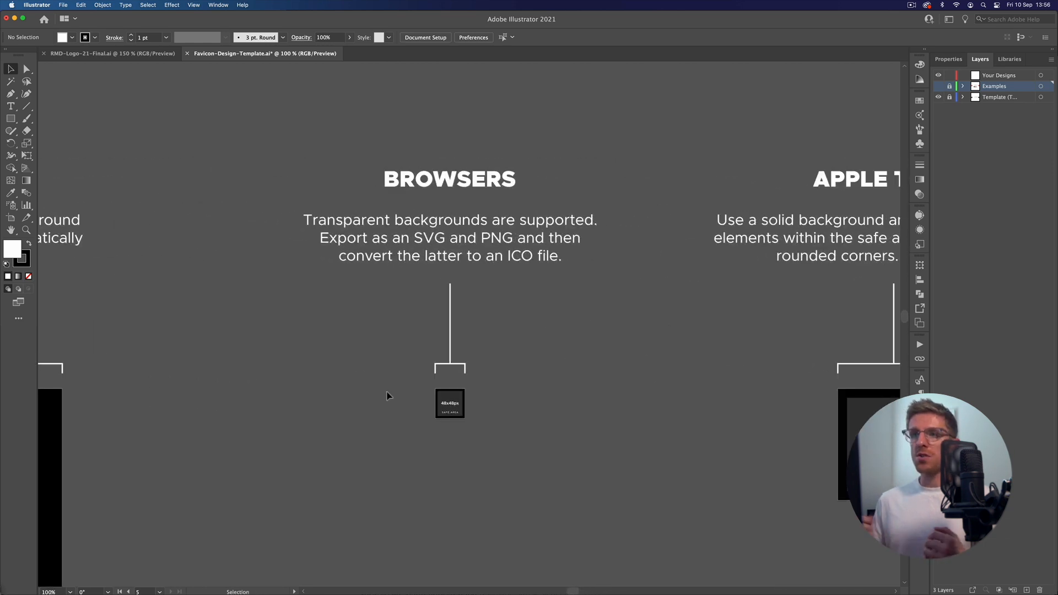
mouse_move(410, 326)
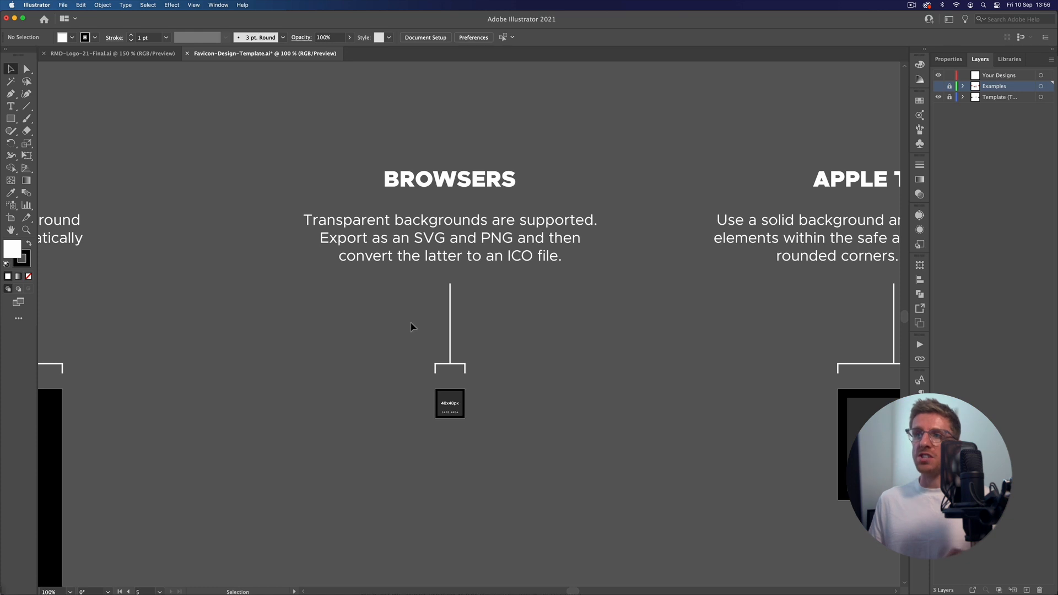
mouse_move(408, 324)
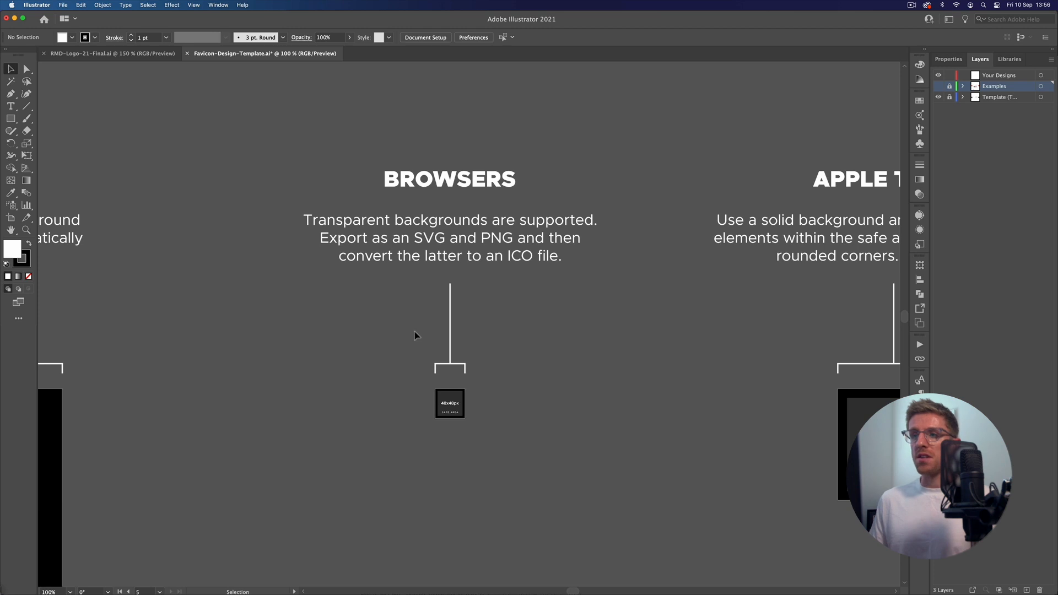
mouse_move(406, 342)
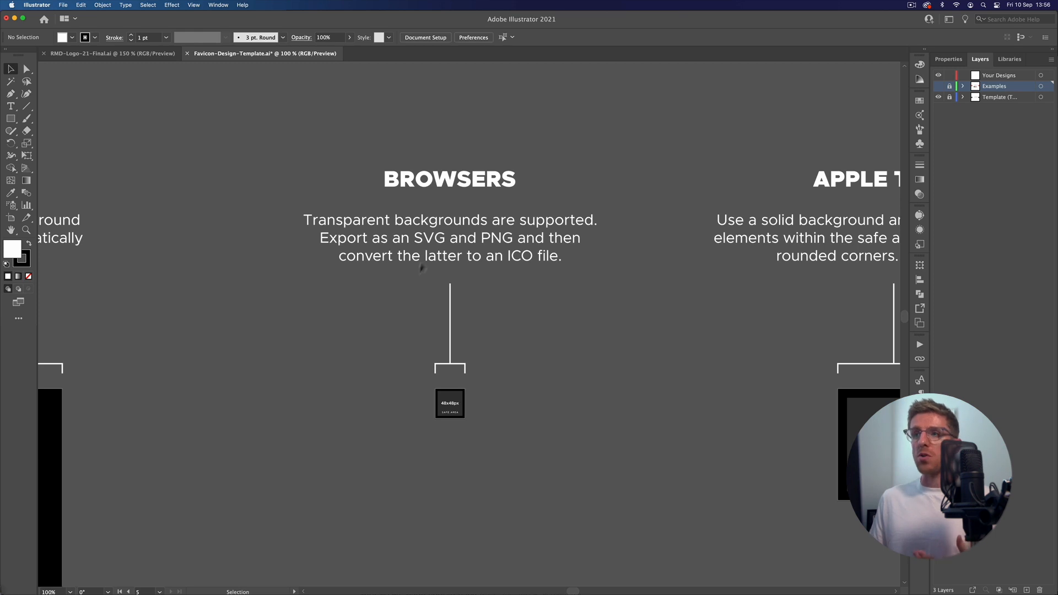
mouse_move(379, 347)
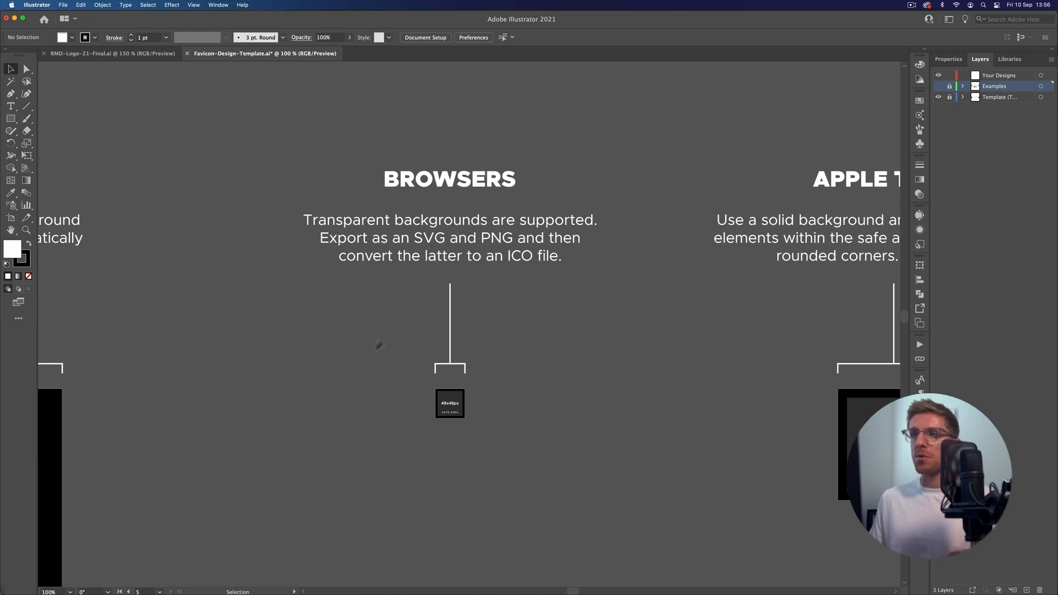
mouse_move(365, 357)
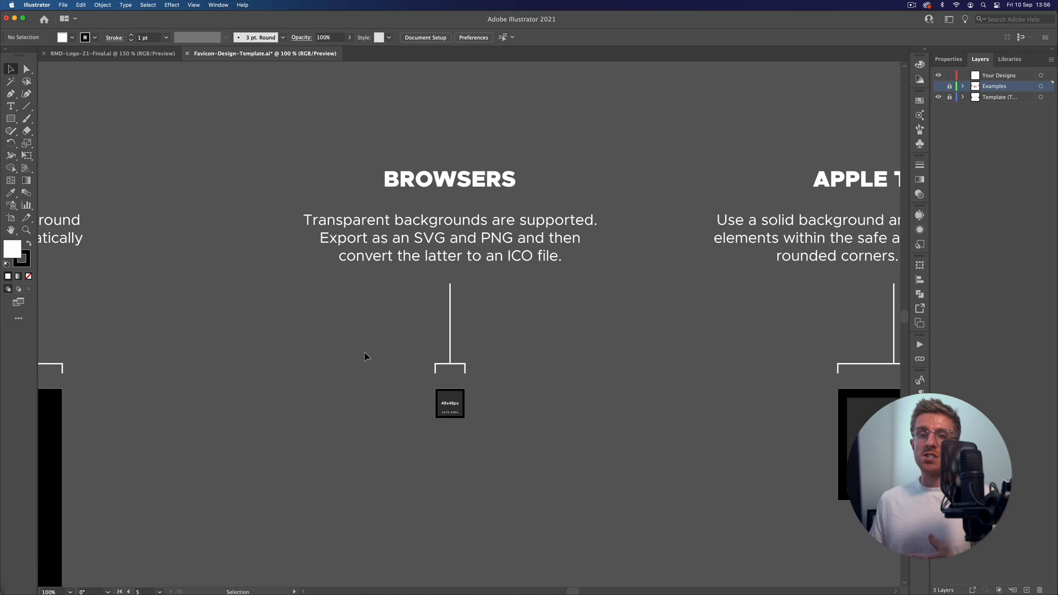
mouse_move(249, 416)
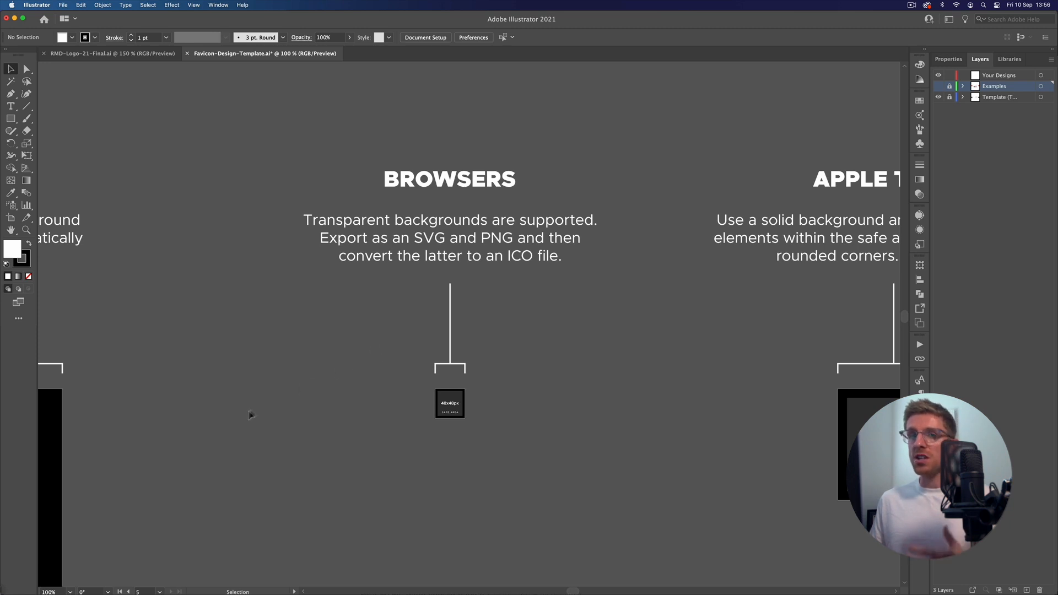
Bring Google Chrome to the front from the Dock for a new blank tab.
click(143, 575)
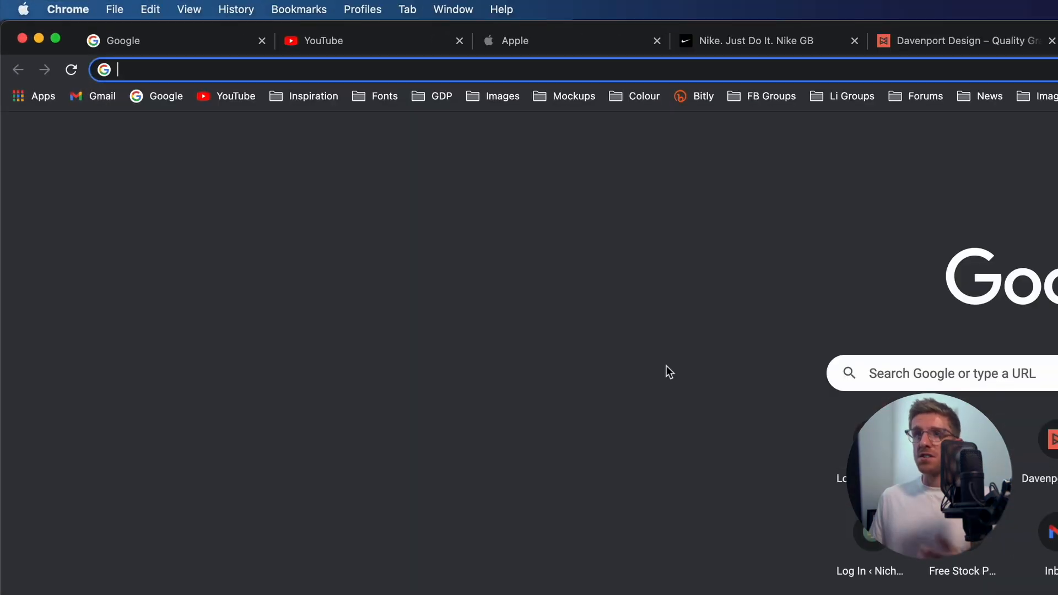
text(image to icon)
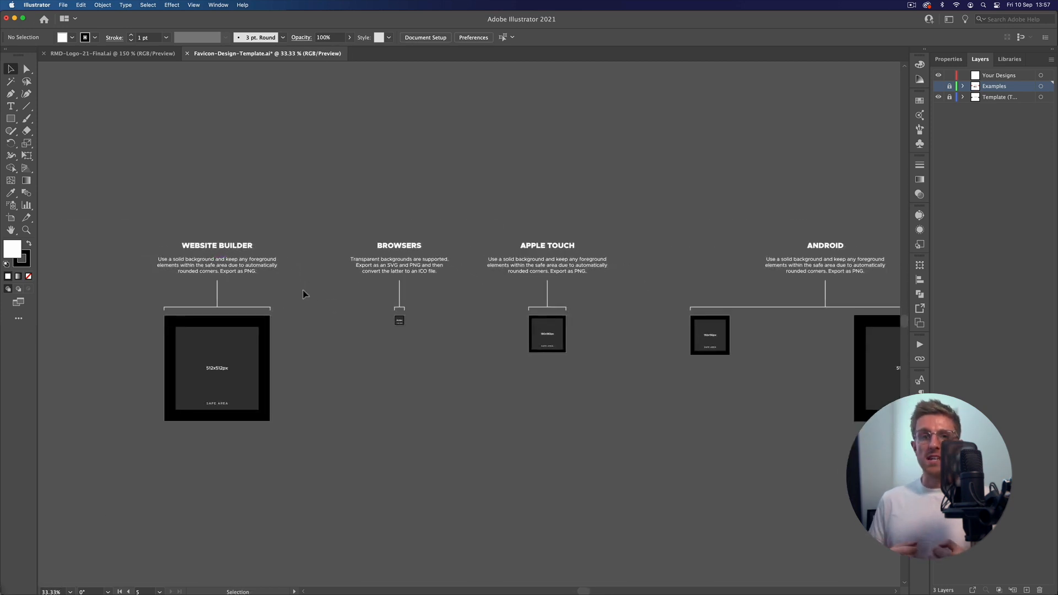
mouse_move(268, 247)
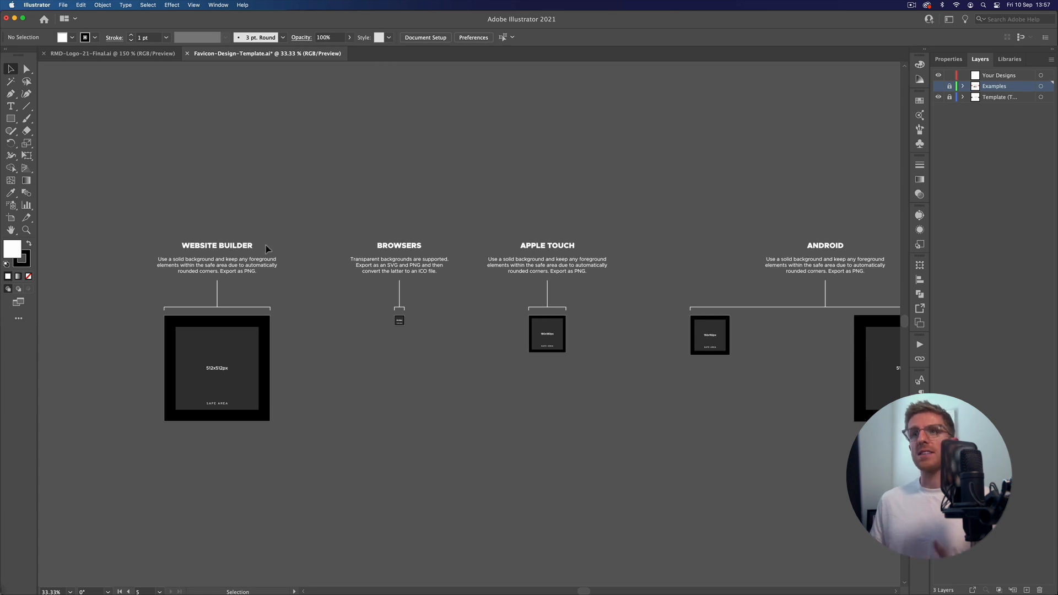
mouse_move(298, 233)
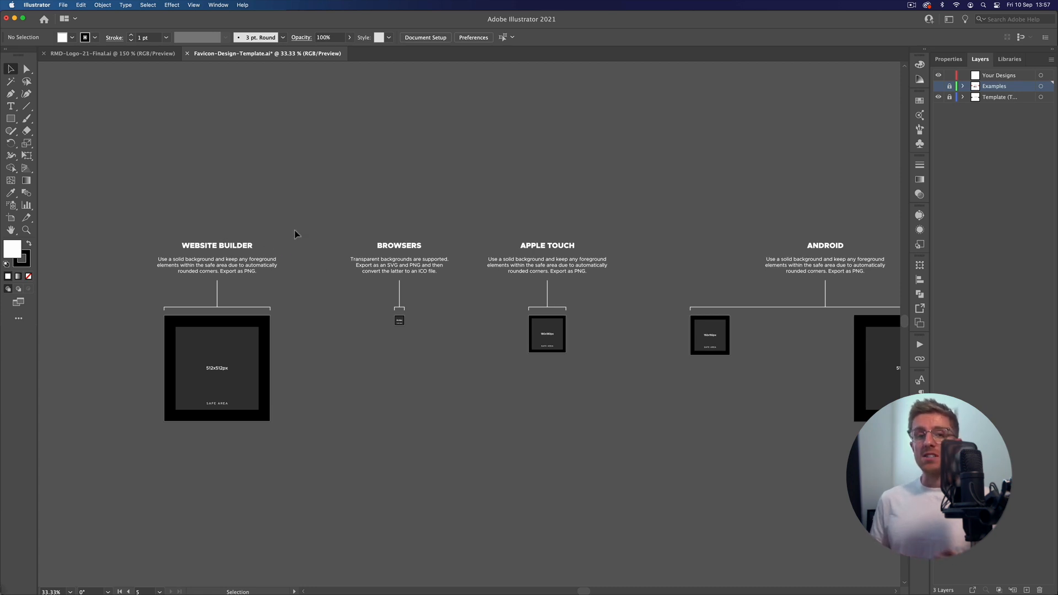